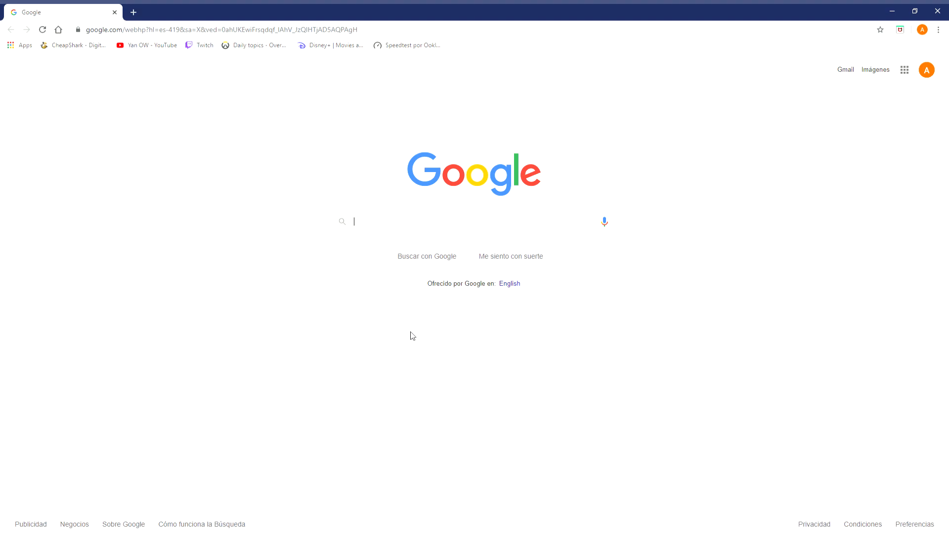
{"action": "mouse_move", "coordinate": [391, 501]}
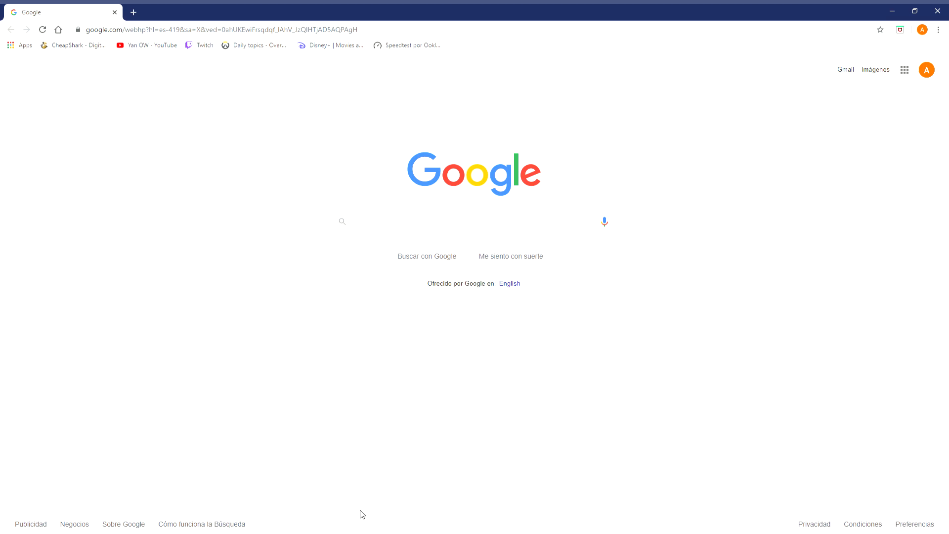
{"action": "mouse_move", "coordinate": [305, 486]}
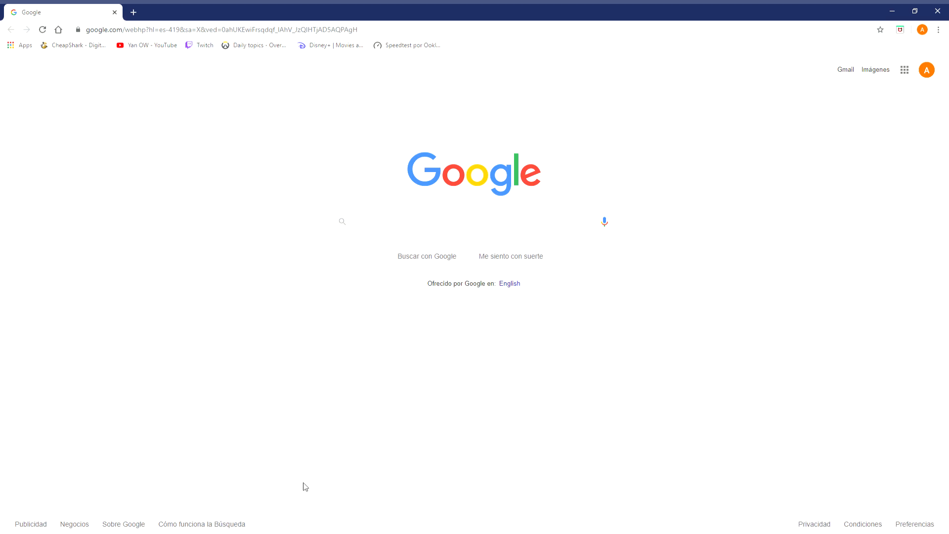
{"action": "mouse_move", "coordinate": [271, 331]}
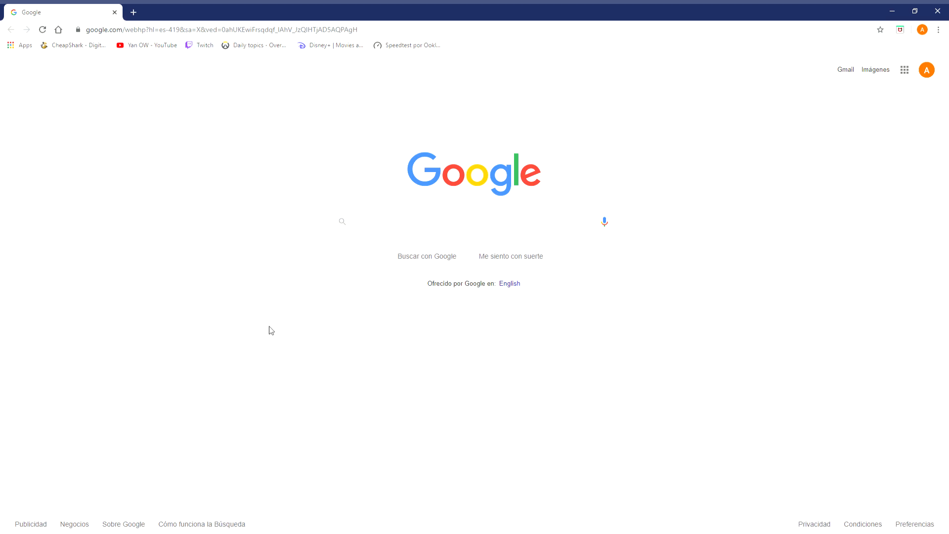
{"action": "mouse_move", "coordinate": [275, 186]}
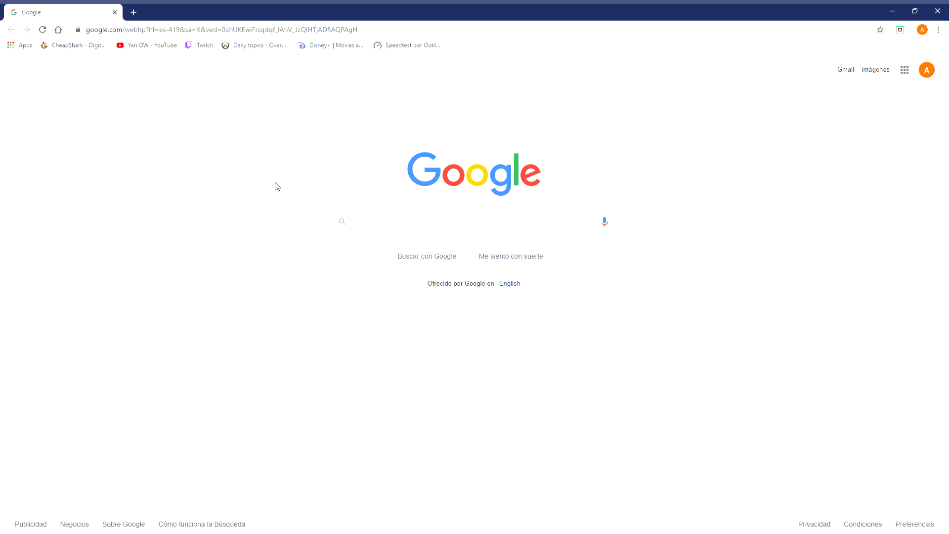
{"action": "mouse_move", "coordinate": [382, 117]}
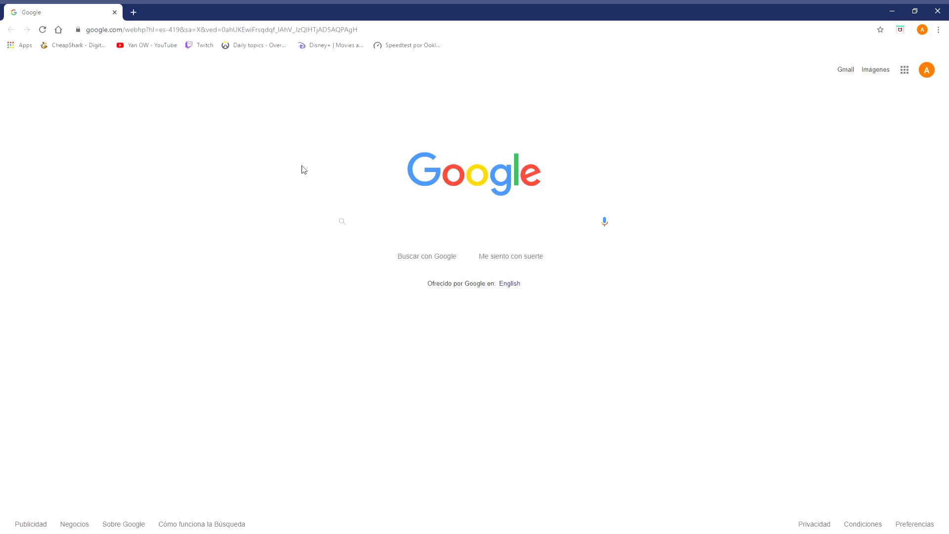
Navigate Chrome to 192.168.1.1 so the router's sign-in prompt appears
{"action": "left_click", "coordinate": [475, 220]}
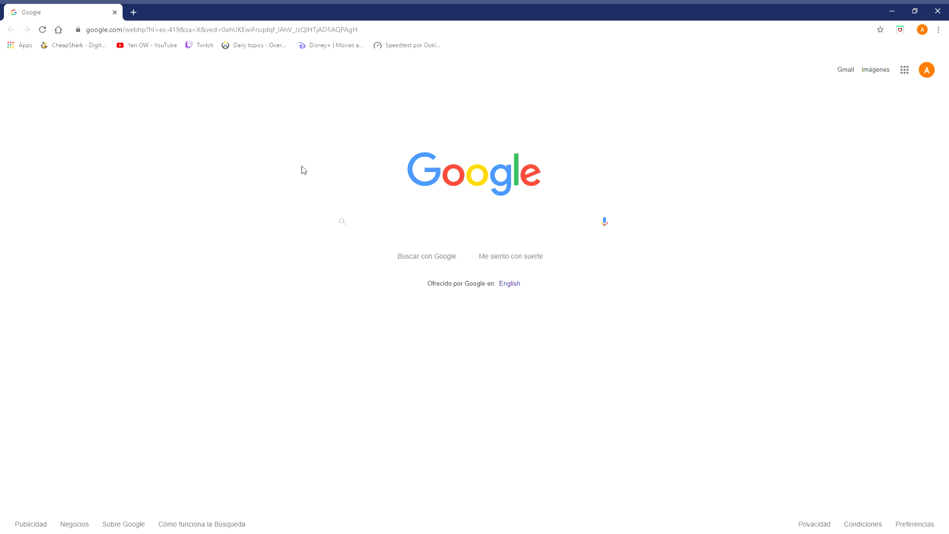
{"action": "mouse_move", "coordinate": [304, 171]}
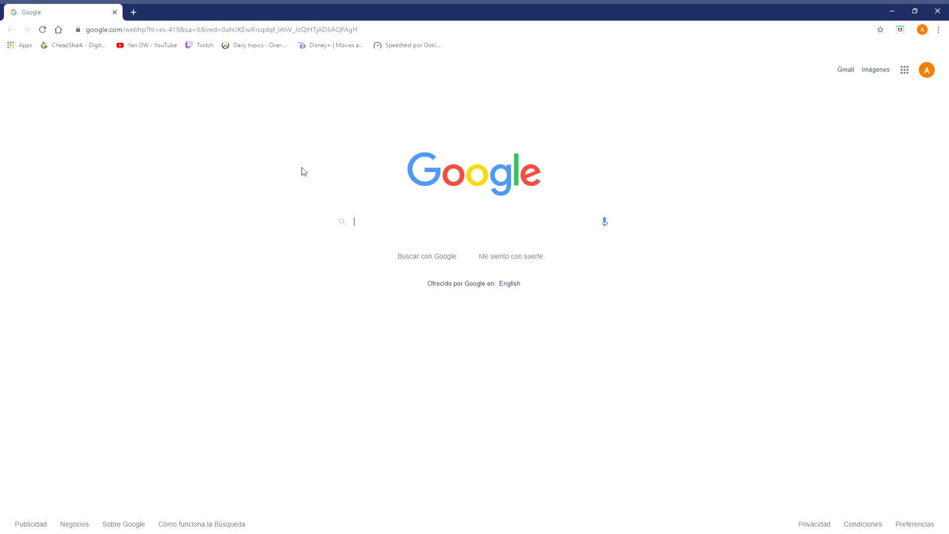
{"action": "mouse_move", "coordinate": [317, 103]}
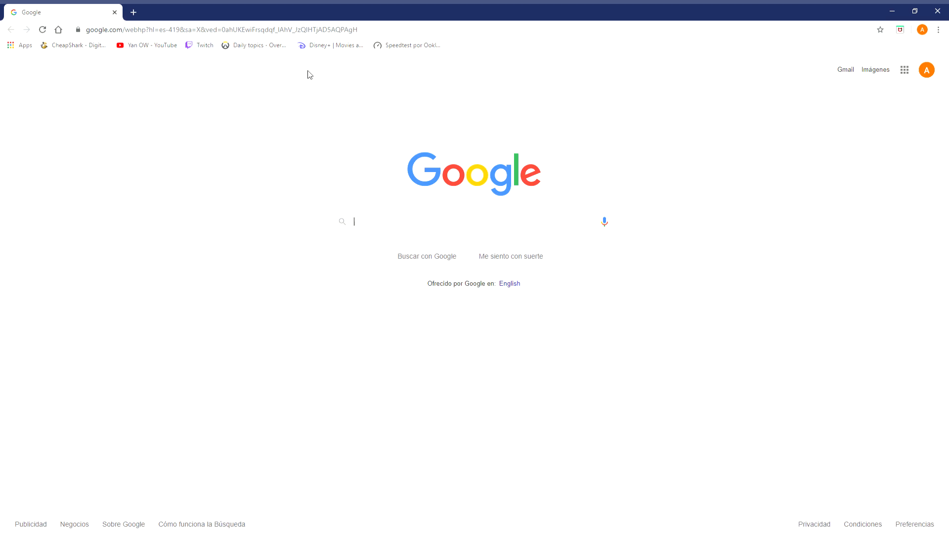
{"action": "mouse_move", "coordinate": [357, 58]}
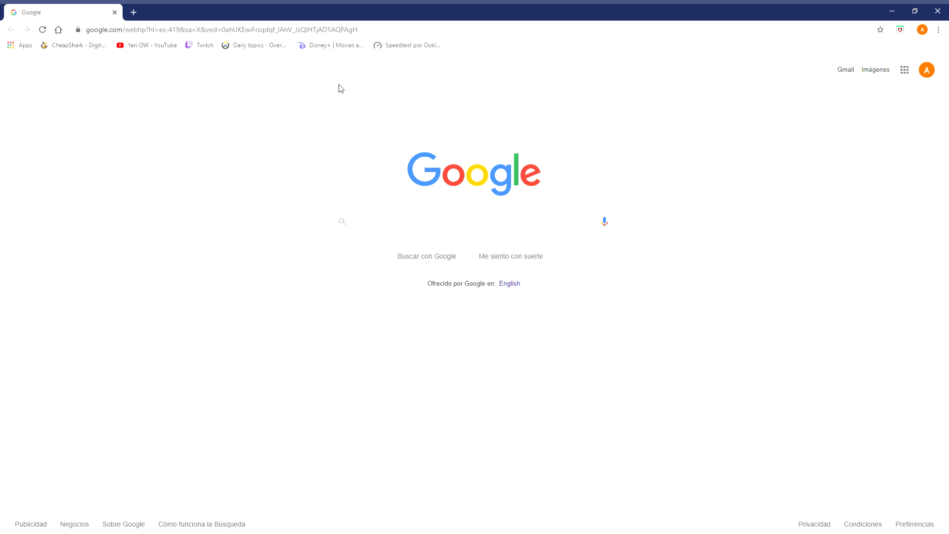
{"action": "mouse_move", "coordinate": [302, 131]}
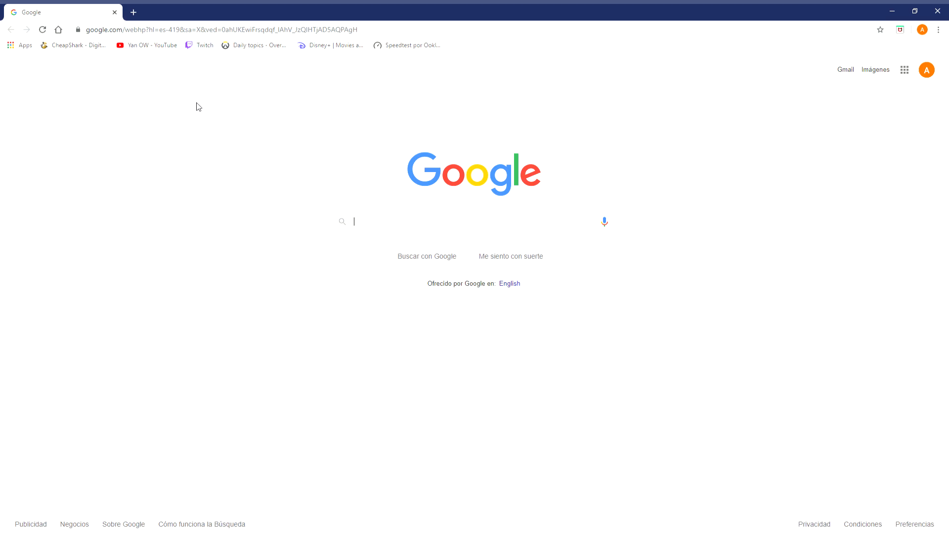
{"action": "mouse_move", "coordinate": [249, 59]}
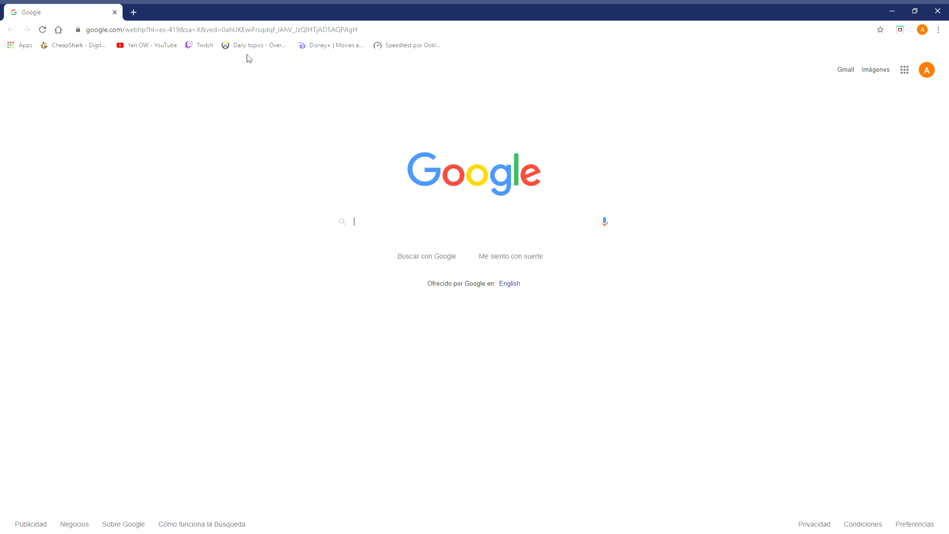
{"action": "mouse_move", "coordinate": [273, 99]}
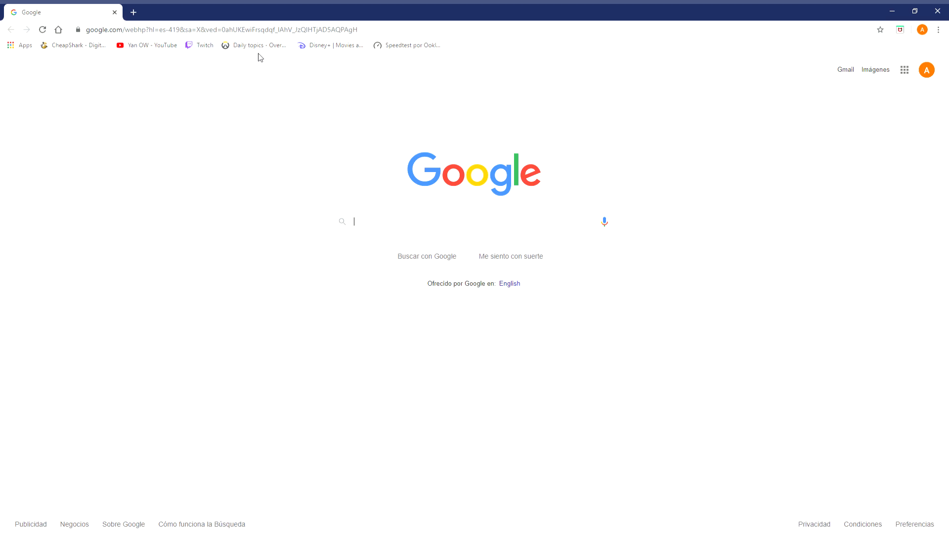
{"action": "mouse_move", "coordinate": [223, 39]}
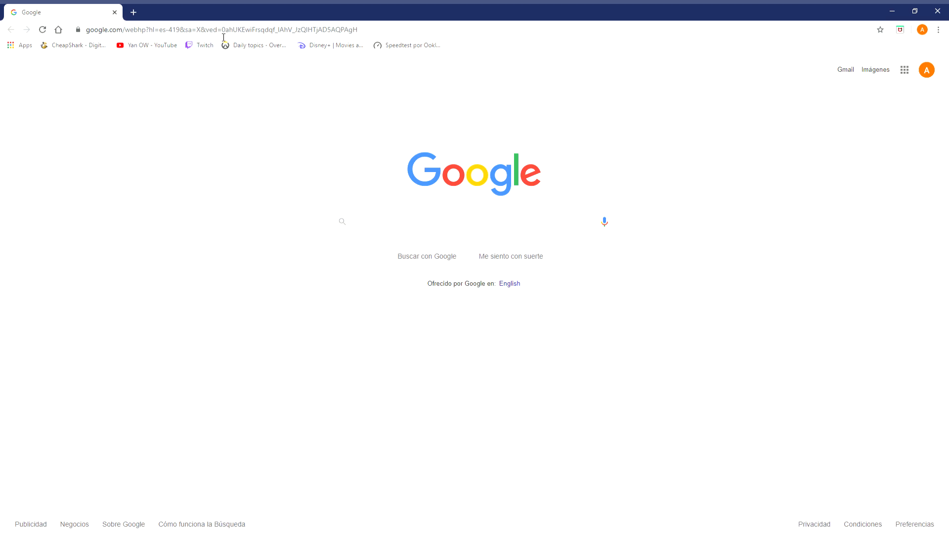
{"action": "mouse_move", "coordinate": [222, 41]}
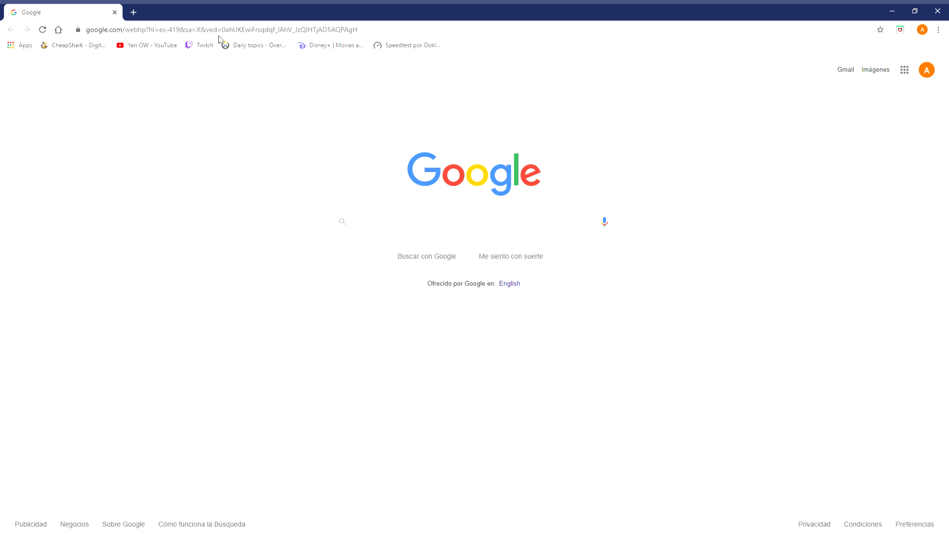
{"action": "mouse_move", "coordinate": [250, 110]}
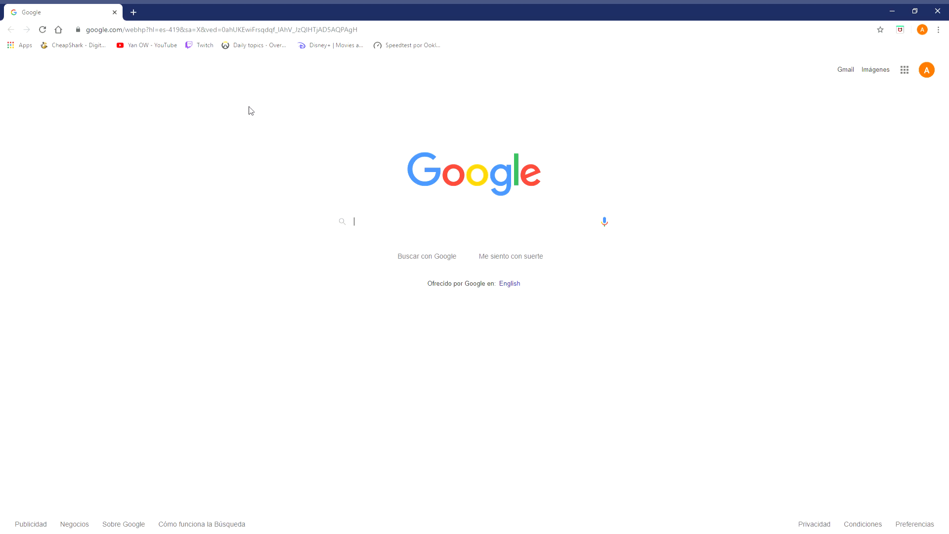
{"action": "mouse_move", "coordinate": [293, 111]}
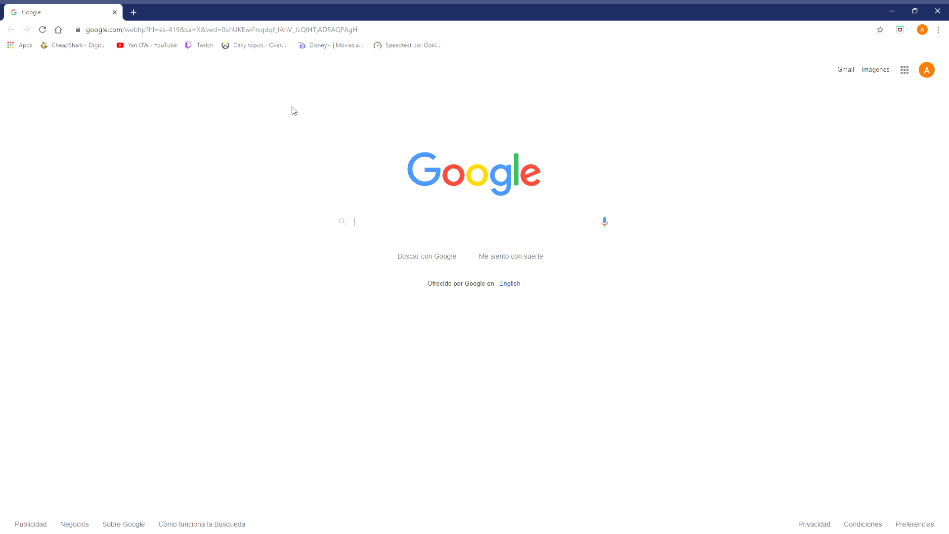
{"action": "mouse_move", "coordinate": [357, 70]}
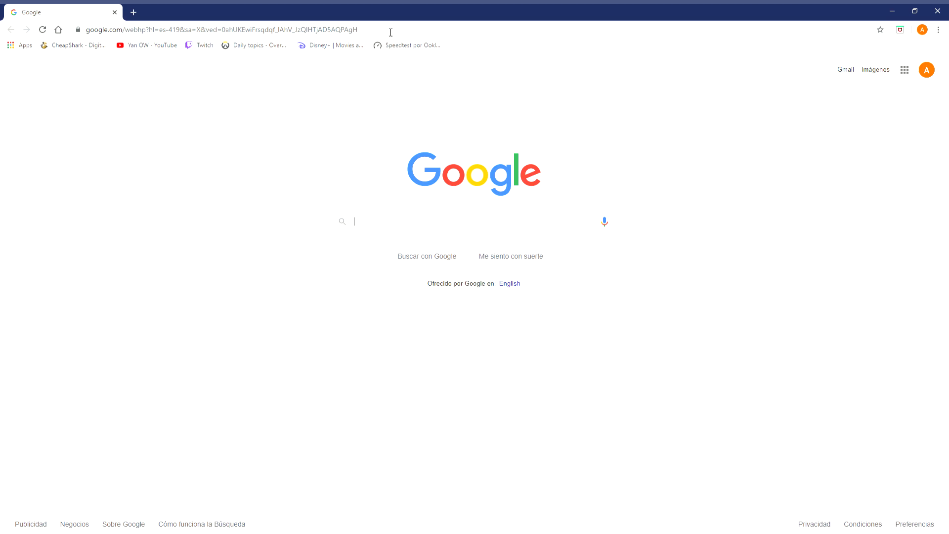
{"action": "left_click", "coordinate": [242, 29]}
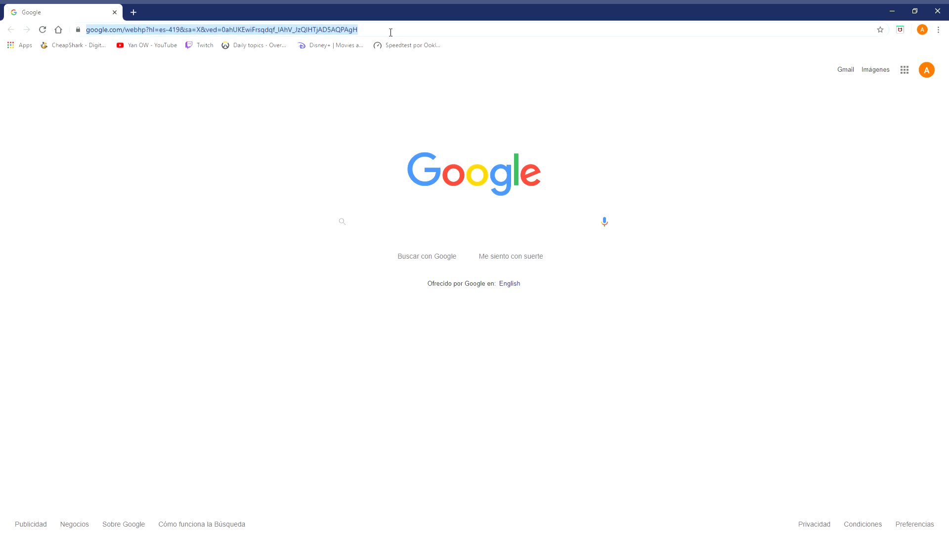
{"action": "key", "text": "delete"}
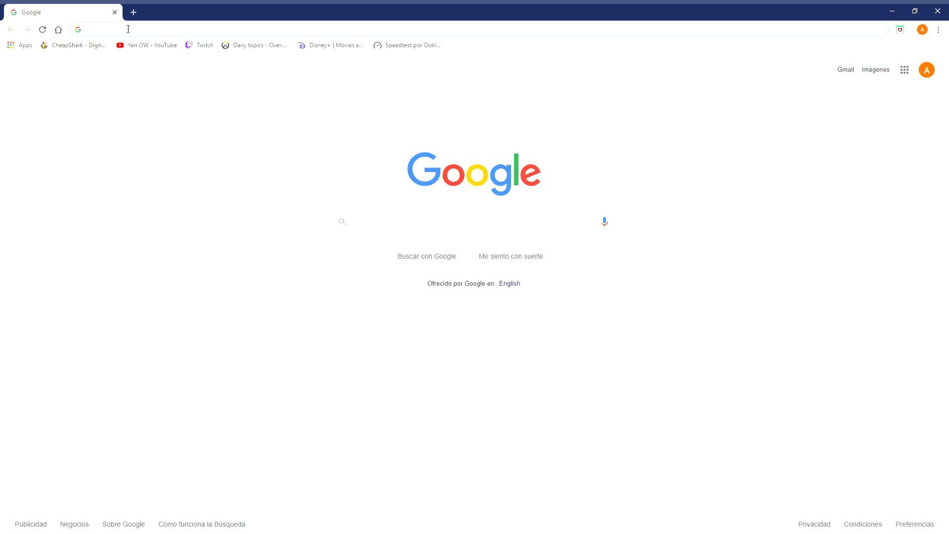
{"action": "type", "text": "192.168.1.1"}
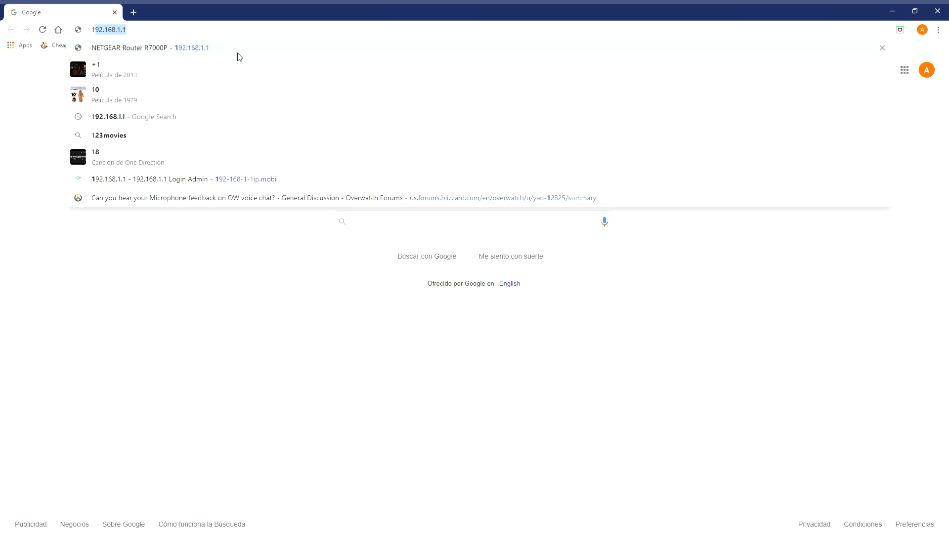
{"action": "key", "text": "Enter"}
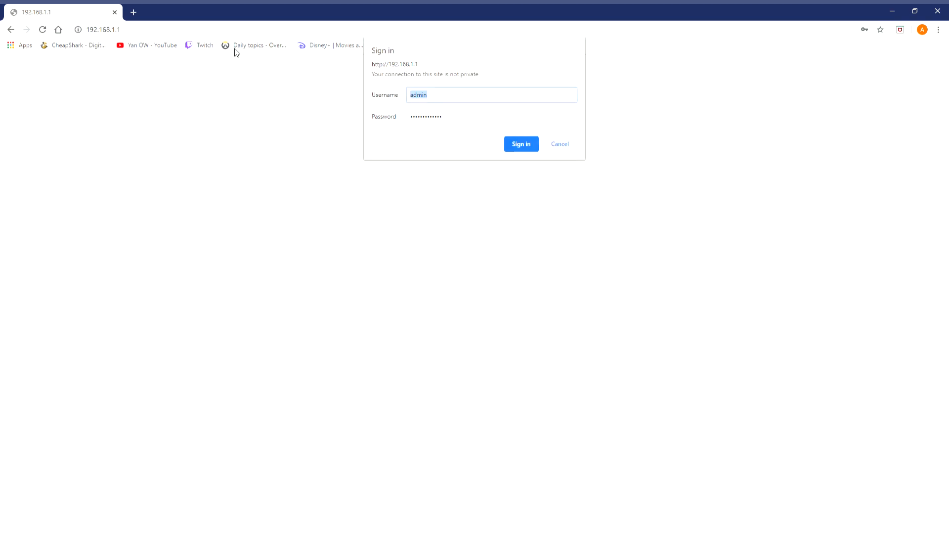
{"action": "mouse_move", "coordinate": [285, 83]}
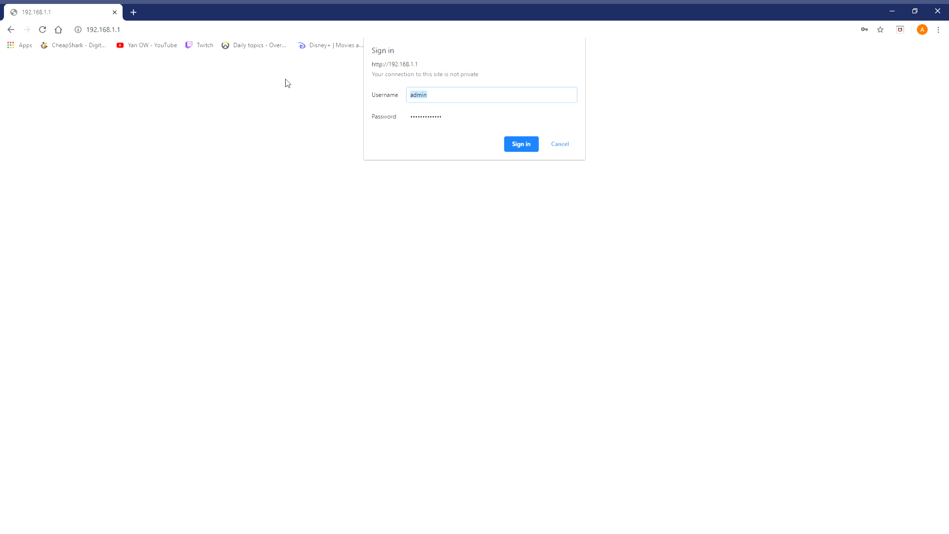
{"action": "mouse_move", "coordinate": [479, 8]}
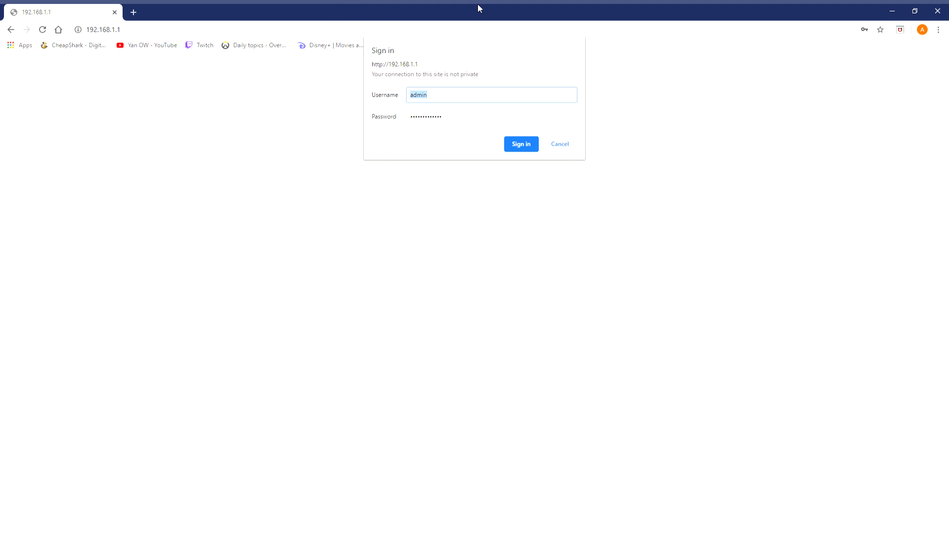
{"action": "mouse_move", "coordinate": [508, 155]}
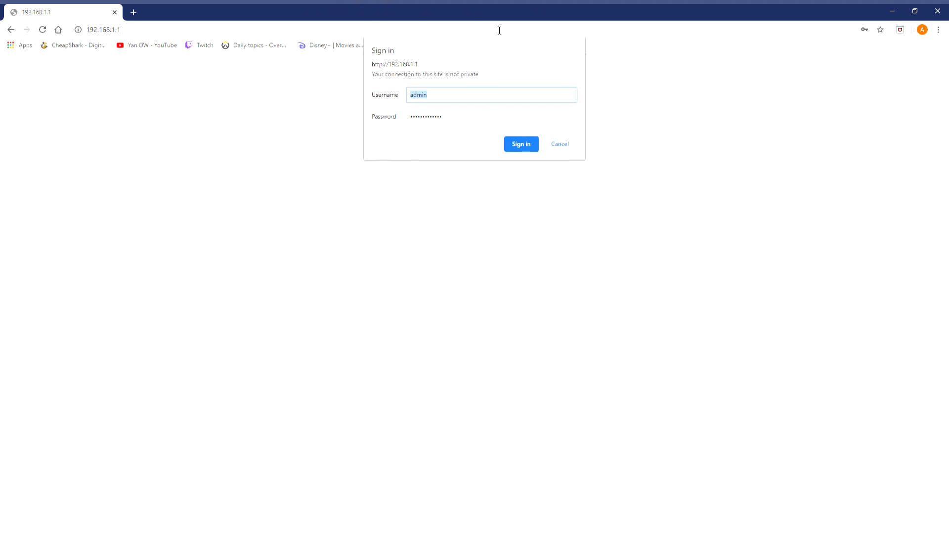
{"action": "mouse_move", "coordinate": [346, 39]}
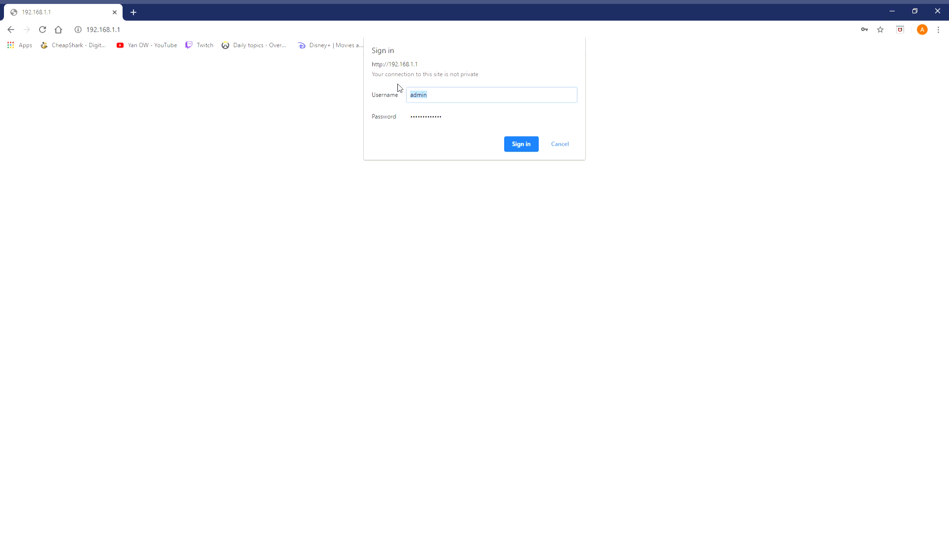
{"action": "mouse_move", "coordinate": [409, 70]}
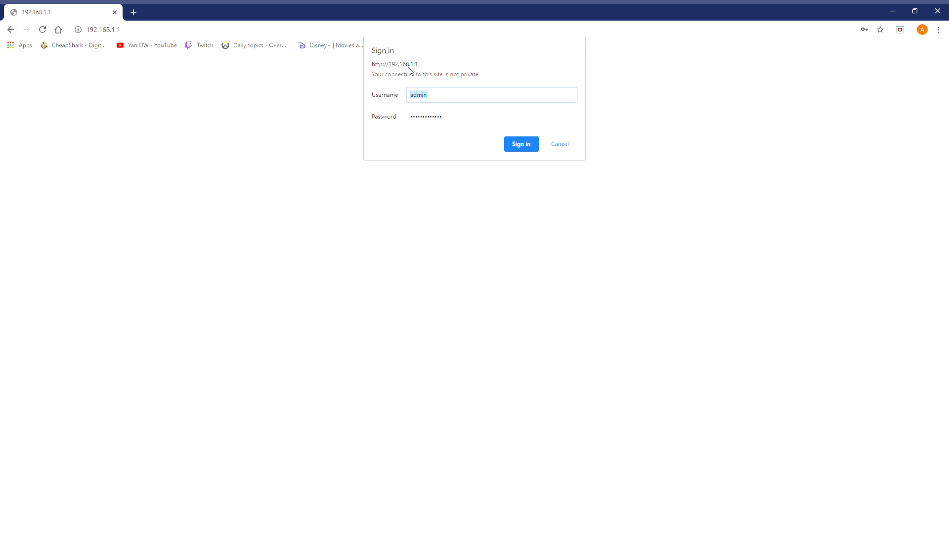
{"action": "mouse_move", "coordinate": [437, 118]}
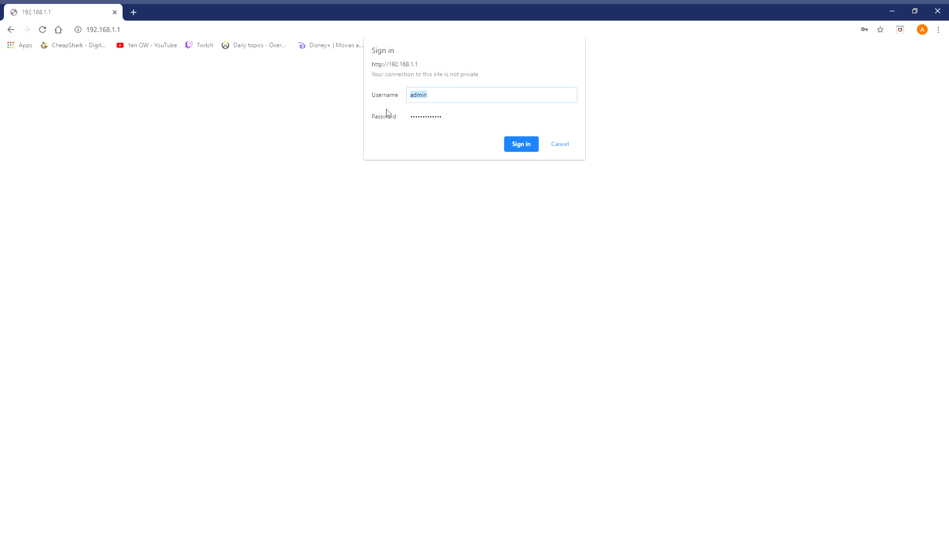
{"action": "mouse_move", "coordinate": [404, 143]}
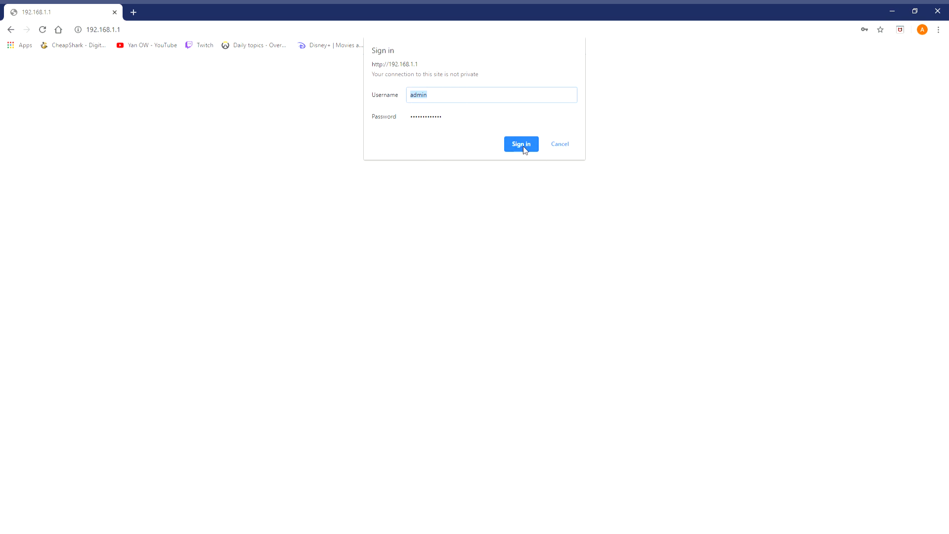
Sign in and decline the NETGEAR Armor and Circle with Disney offers to reach the Home dashboard
{"action": "left_click", "coordinate": [520, 144]}
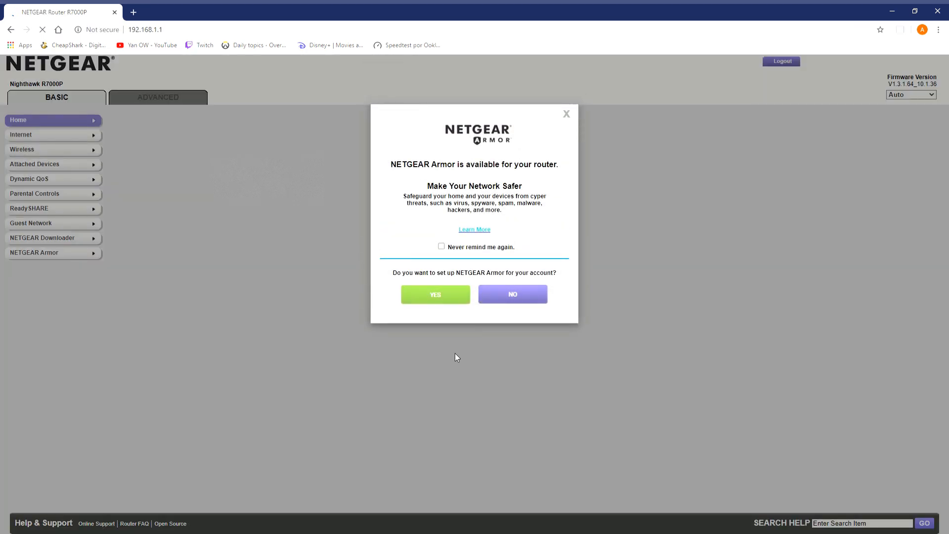
{"action": "left_click", "coordinate": [512, 294]}
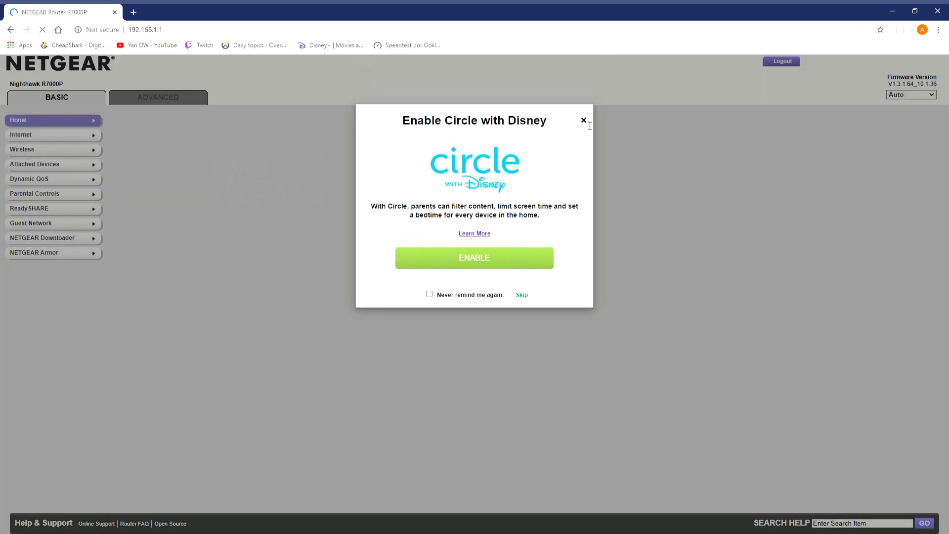
{"action": "left_click", "coordinate": [584, 120]}
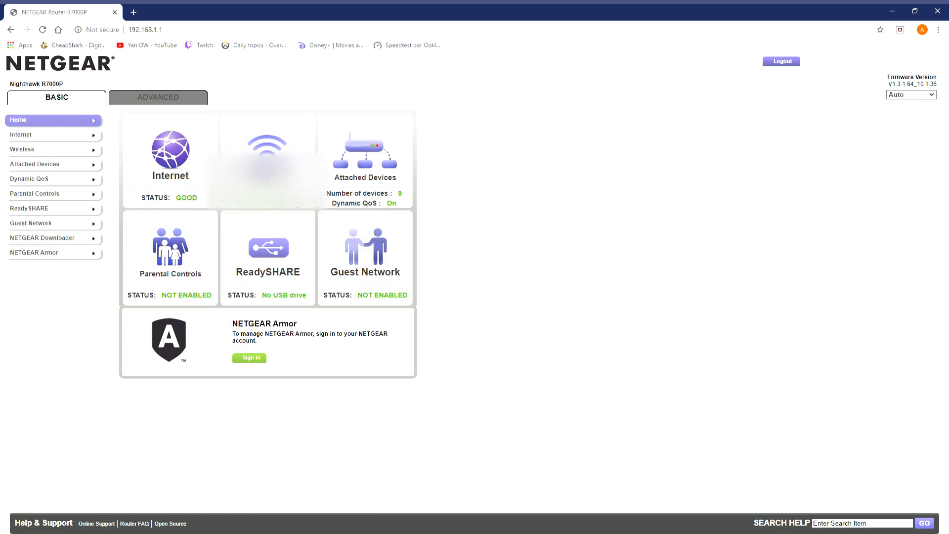
{"action": "mouse_move", "coordinate": [409, 203]}
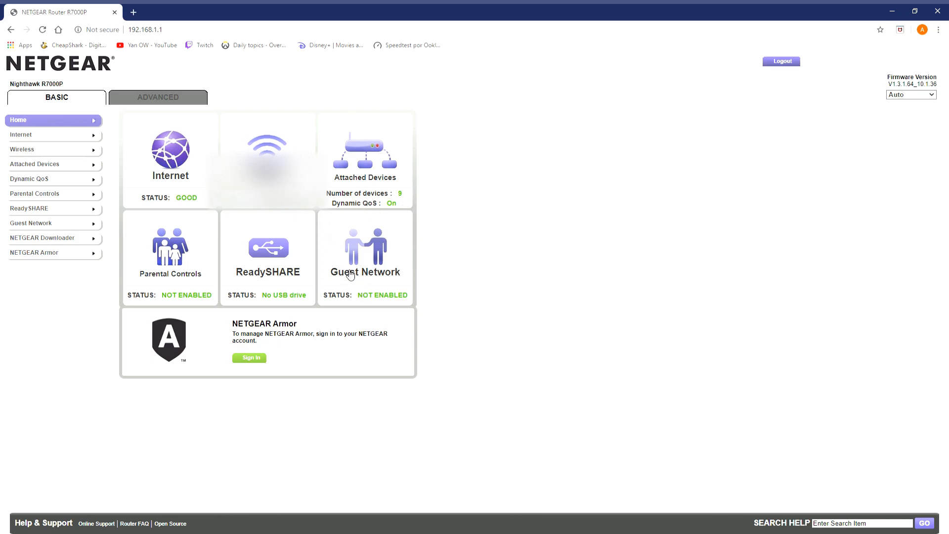
{"action": "mouse_move", "coordinate": [248, 319]}
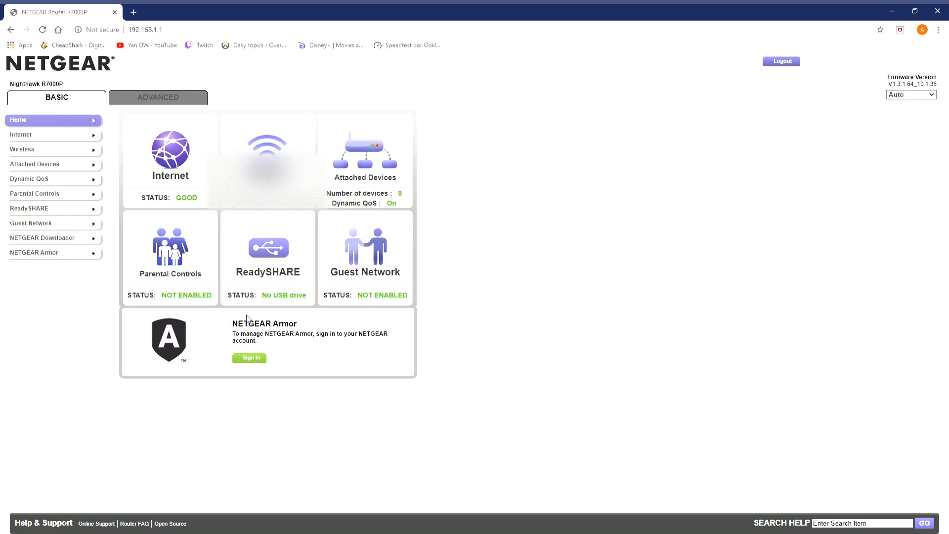
{"action": "mouse_move", "coordinate": [146, 171]}
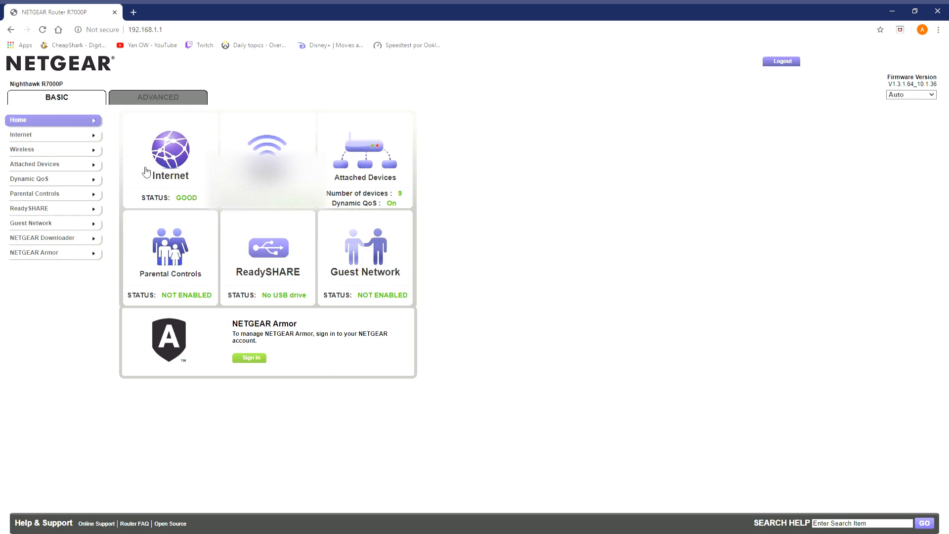
{"action": "mouse_move", "coordinate": [80, 195]}
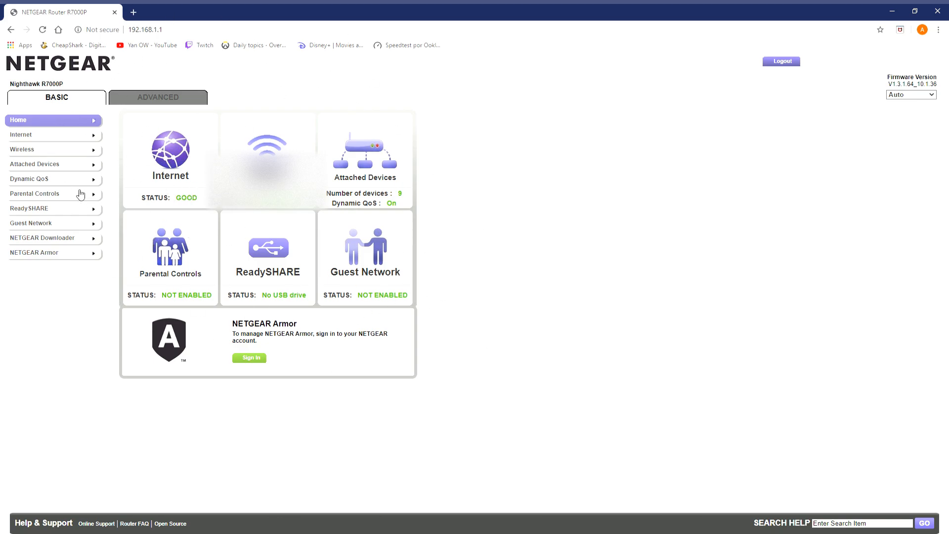
{"action": "mouse_move", "coordinate": [38, 190]}
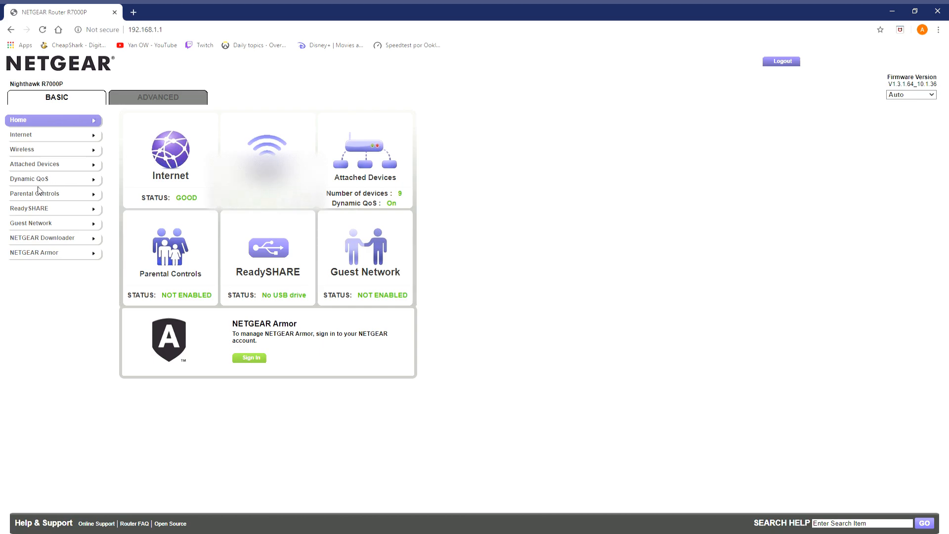
{"action": "mouse_move", "coordinate": [40, 183]}
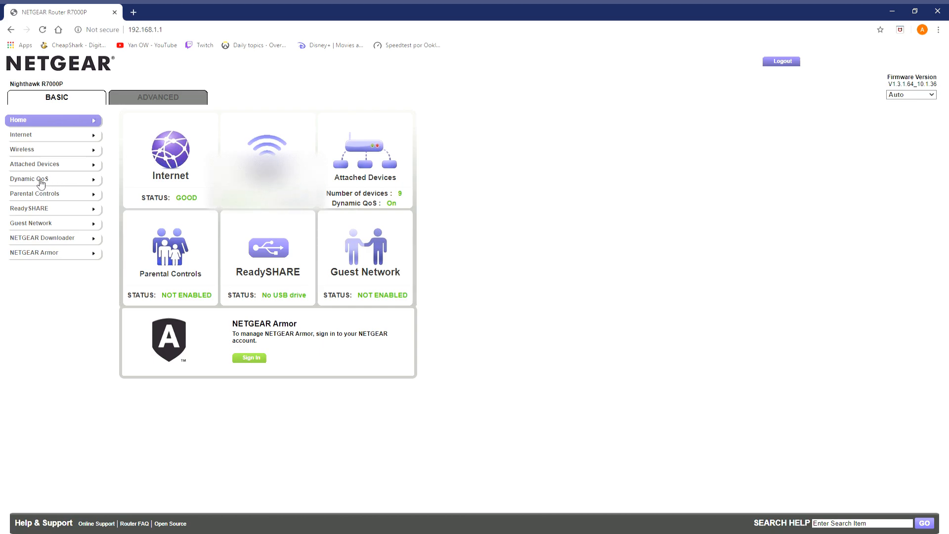
Show the Dynamic QoS settings from the BASIC menu to confirm Enable Dynamic QoS is ticked
{"action": "left_click", "coordinate": [29, 179]}
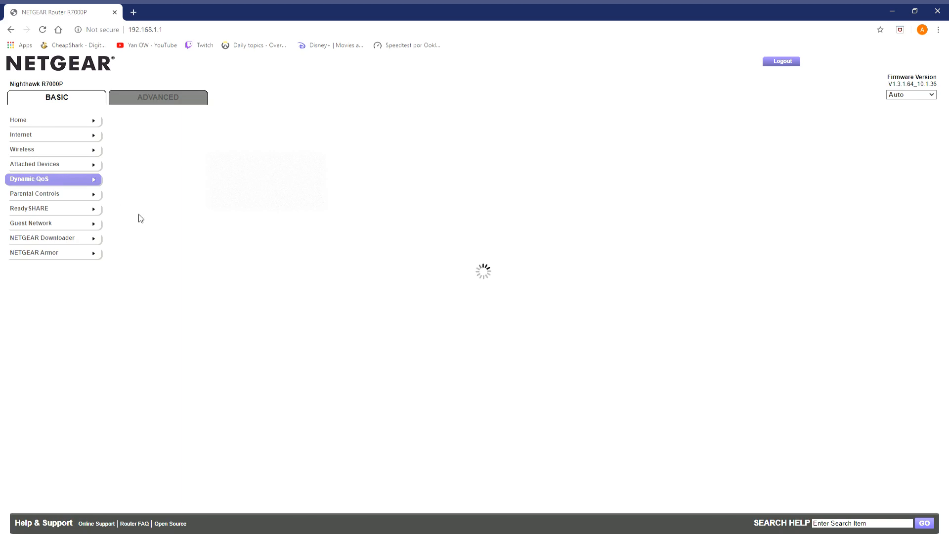
{"action": "mouse_move", "coordinate": [136, 216]}
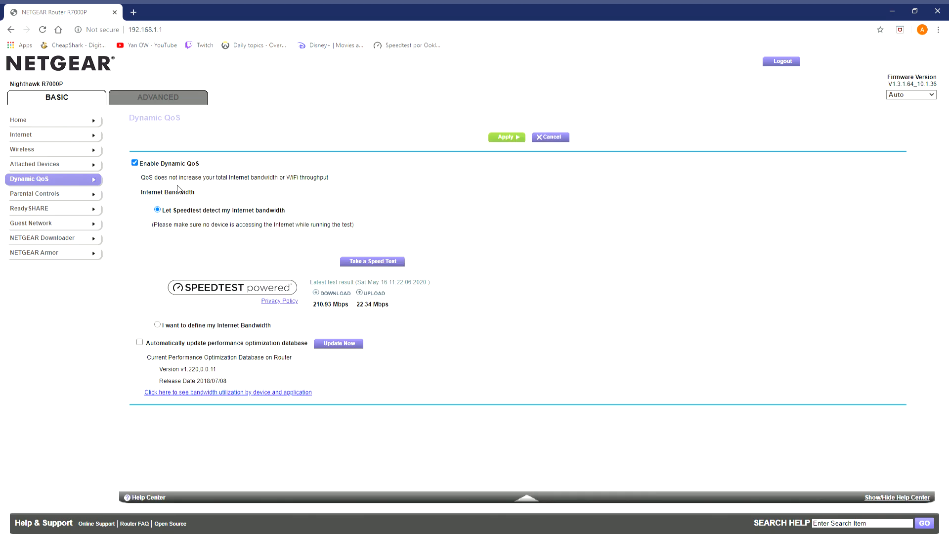
{"action": "mouse_move", "coordinate": [247, 236]}
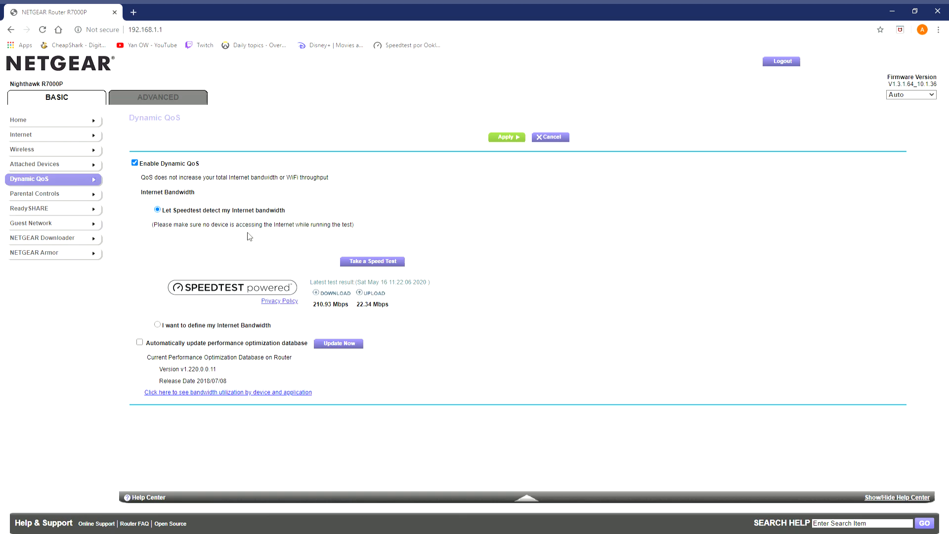
{"action": "mouse_move", "coordinate": [343, 311]}
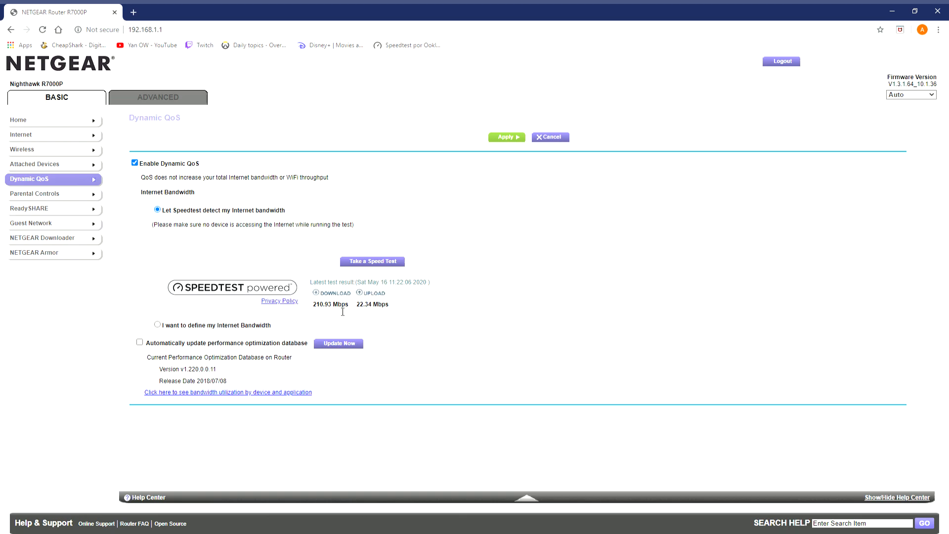
{"action": "mouse_move", "coordinate": [348, 304]}
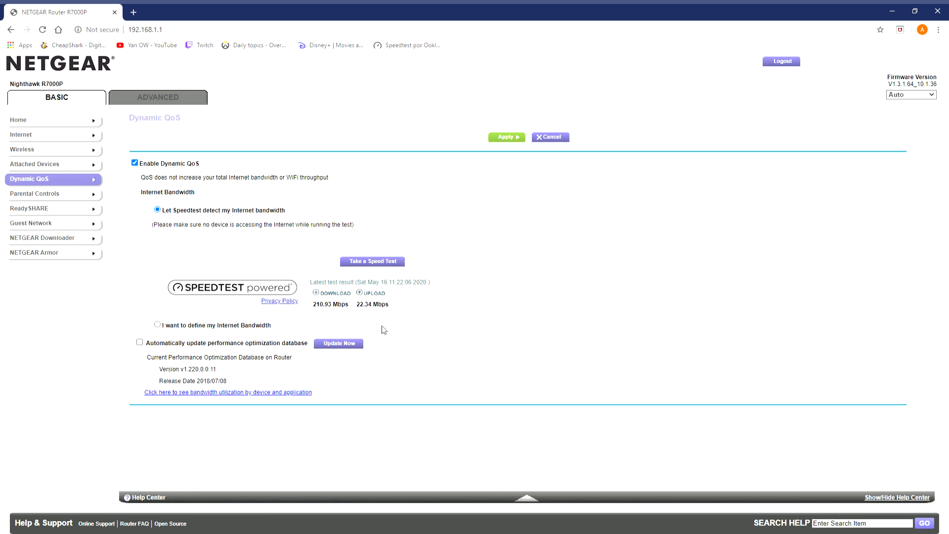
{"action": "mouse_move", "coordinate": [155, 151]}
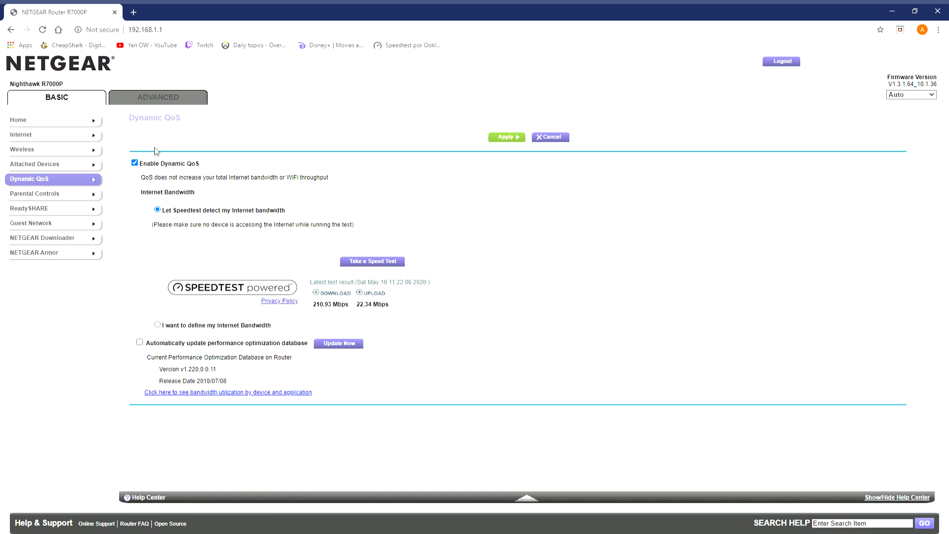
{"action": "mouse_move", "coordinate": [22, 92]}
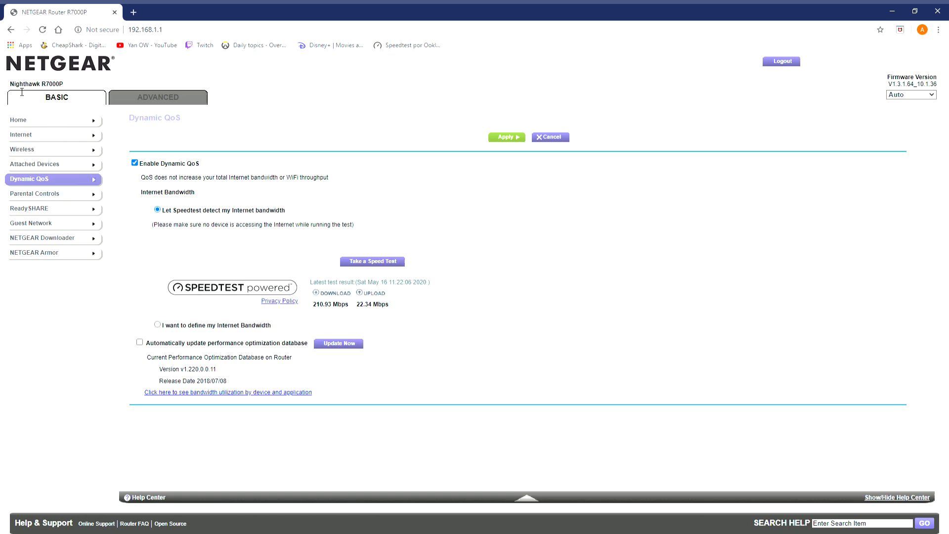
{"action": "mouse_move", "coordinate": [285, 203]}
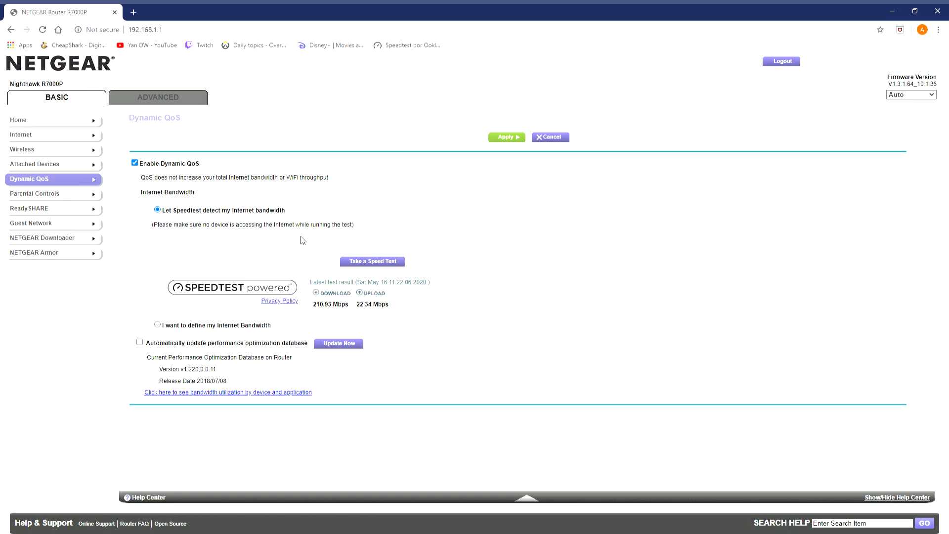
{"action": "mouse_move", "coordinate": [268, 184]}
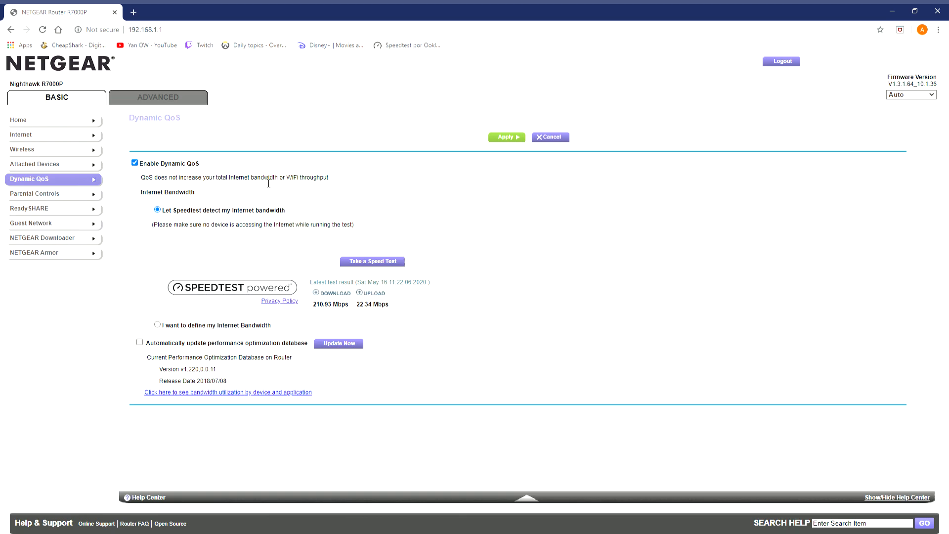
{"action": "mouse_move", "coordinate": [271, 191]}
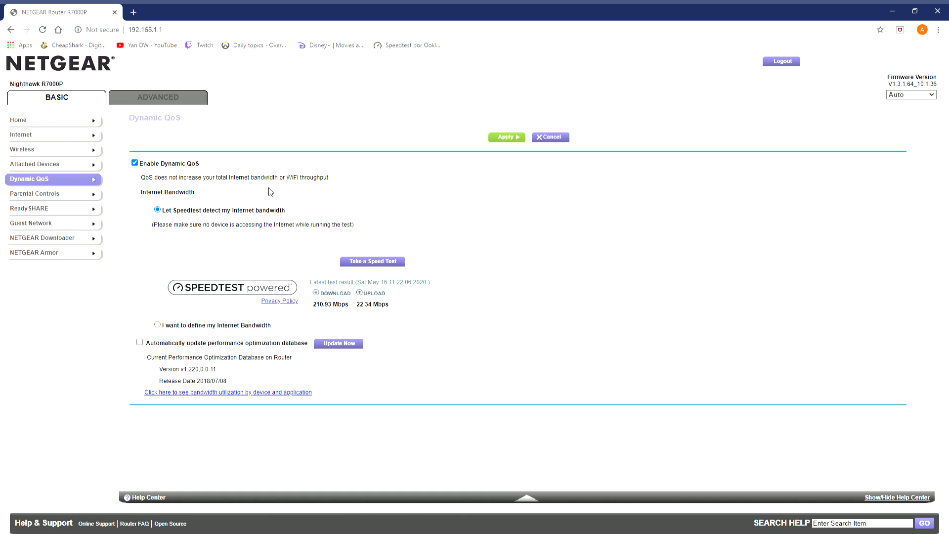
{"action": "mouse_move", "coordinate": [126, 205]}
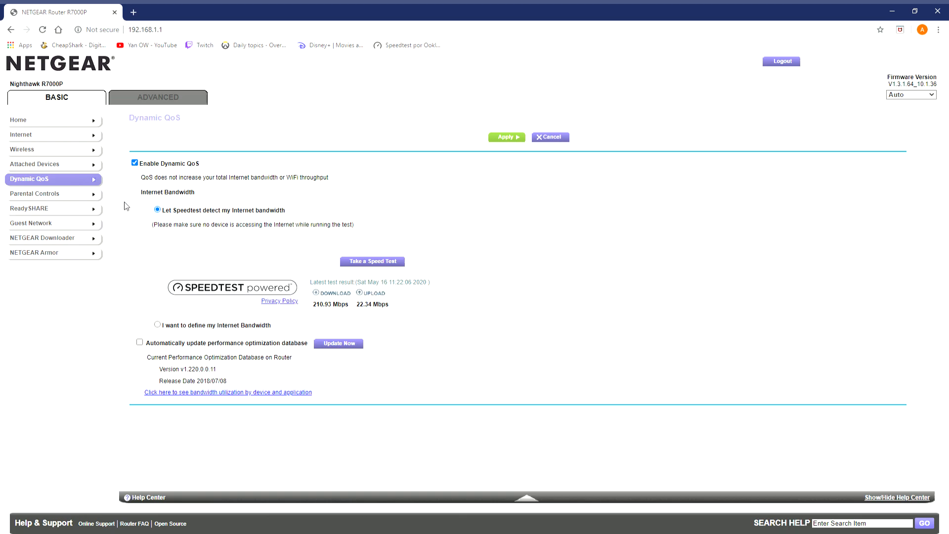
{"action": "mouse_move", "coordinate": [108, 216]}
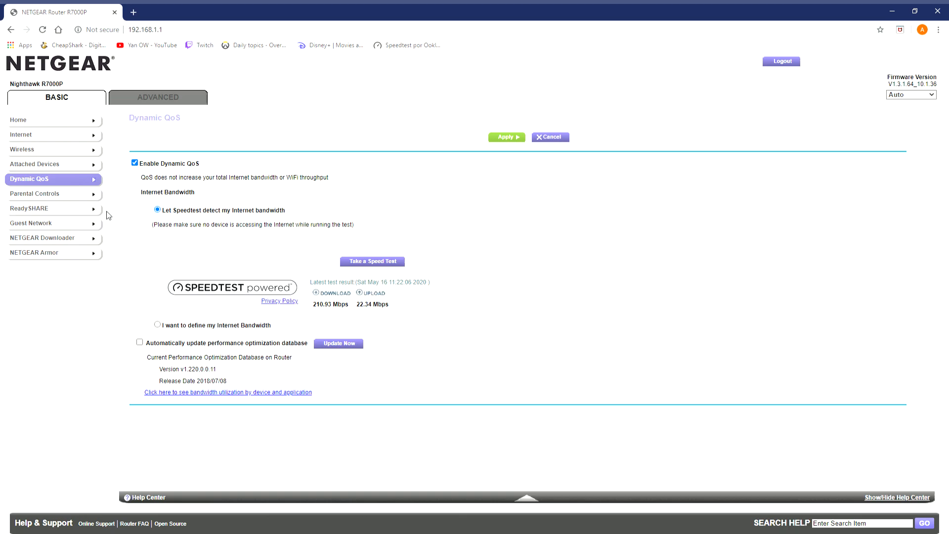
{"action": "mouse_move", "coordinate": [98, 226]}
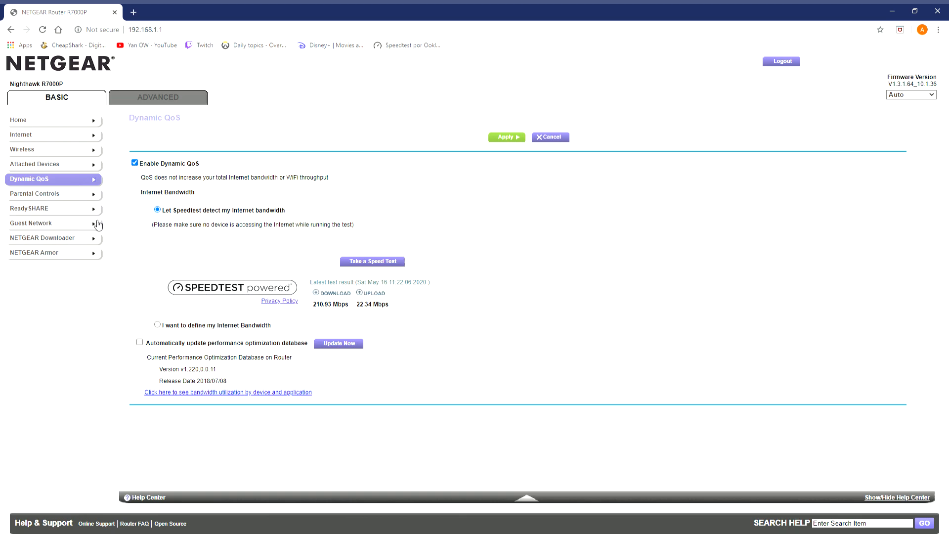
{"action": "mouse_move", "coordinate": [86, 209]}
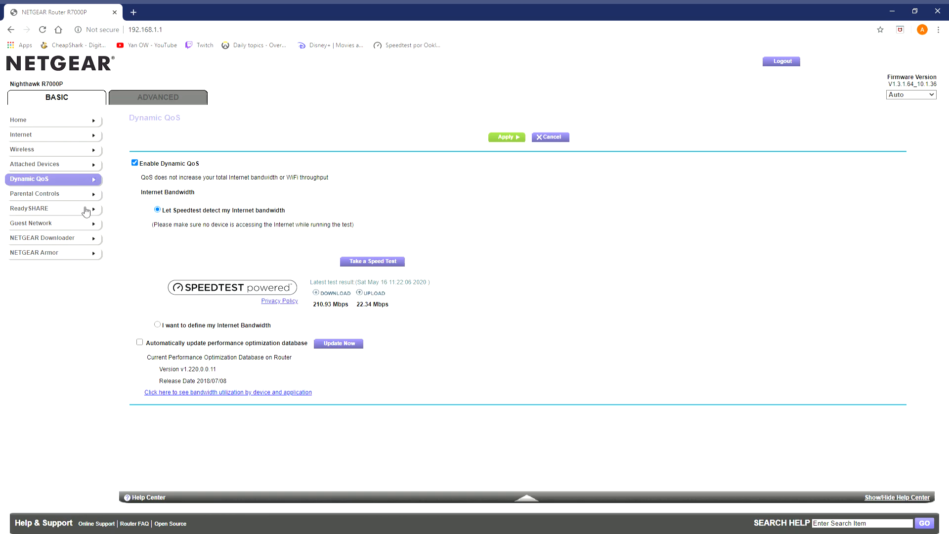
{"action": "mouse_move", "coordinate": [168, 194]}
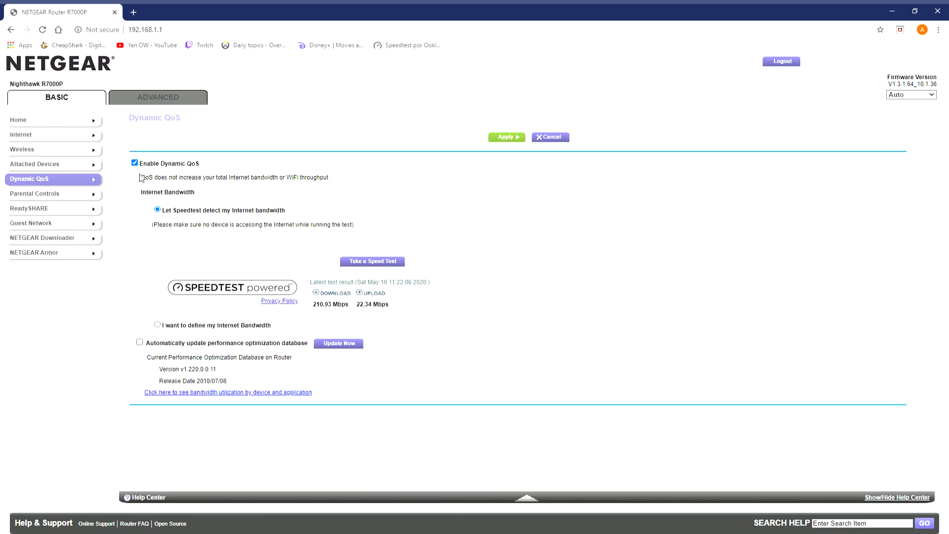
{"action": "mouse_move", "coordinate": [82, 177]}
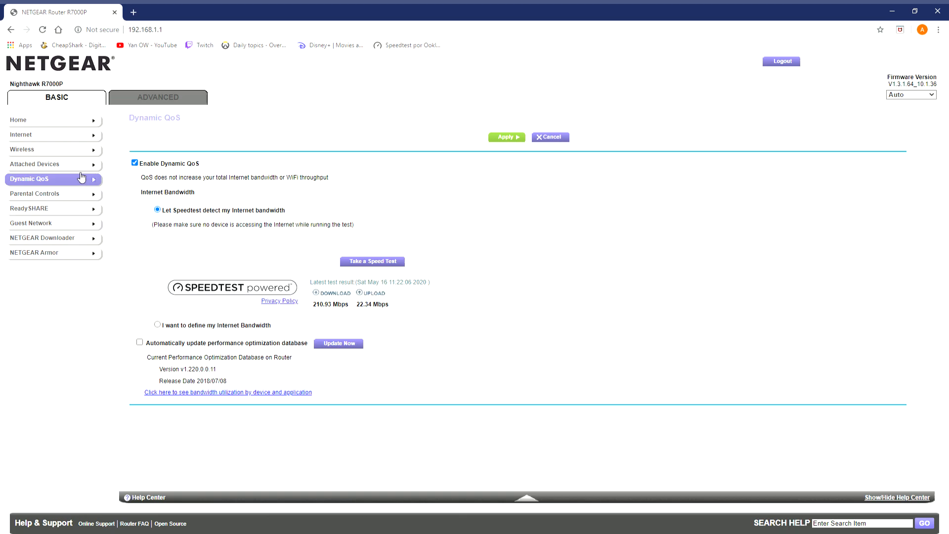
Show the Attached Devices table and review each connected device's priority
{"action": "left_click", "coordinate": [35, 165]}
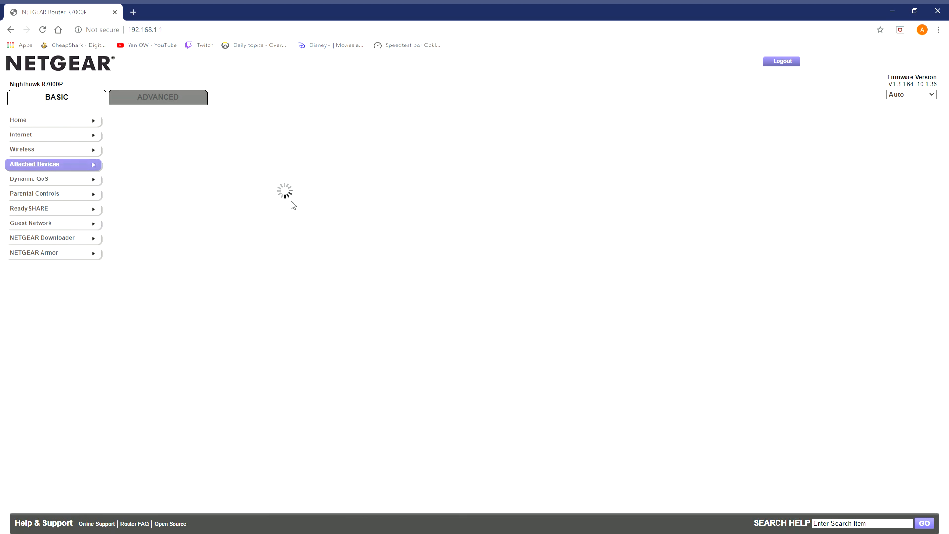
{"action": "mouse_move", "coordinate": [277, 208]}
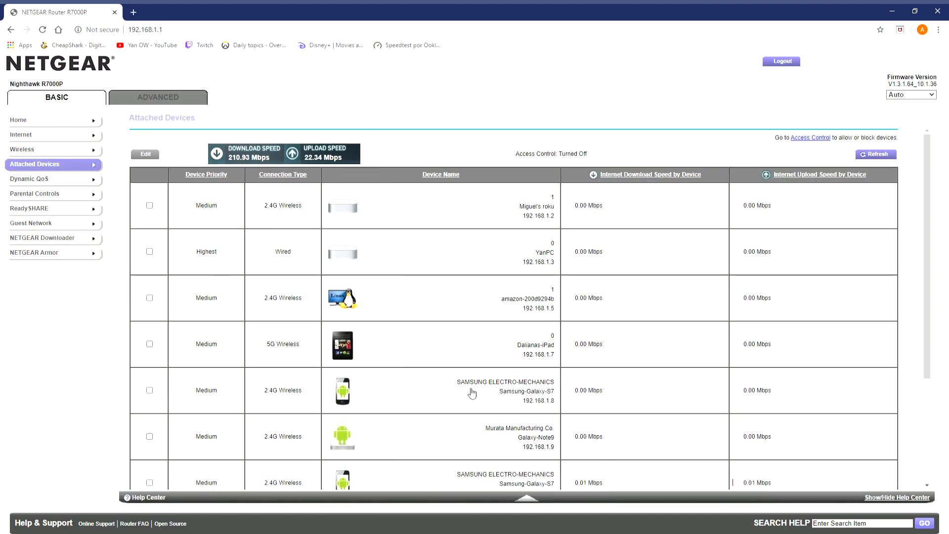
{"action": "scroll", "scroll_direction": "down", "scroll_amount": 3}
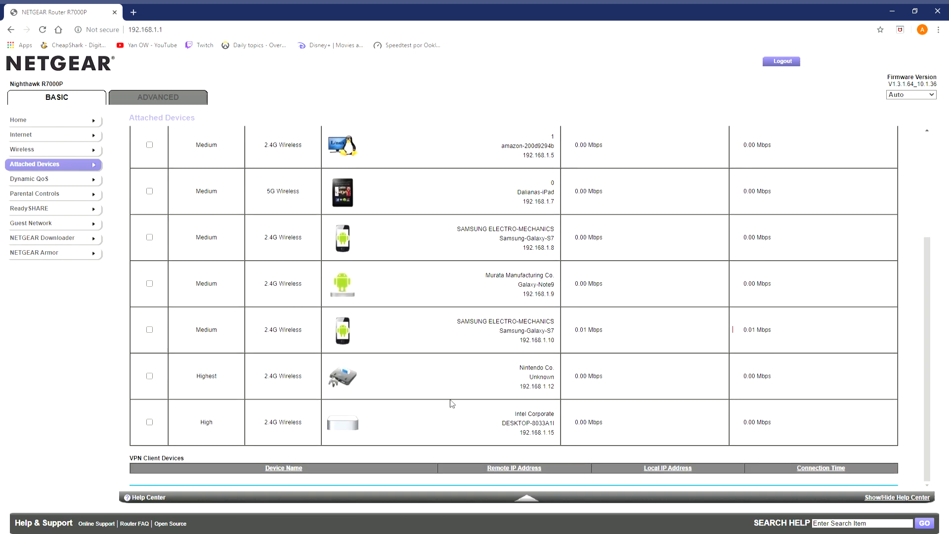
{"action": "mouse_move", "coordinate": [528, 370]}
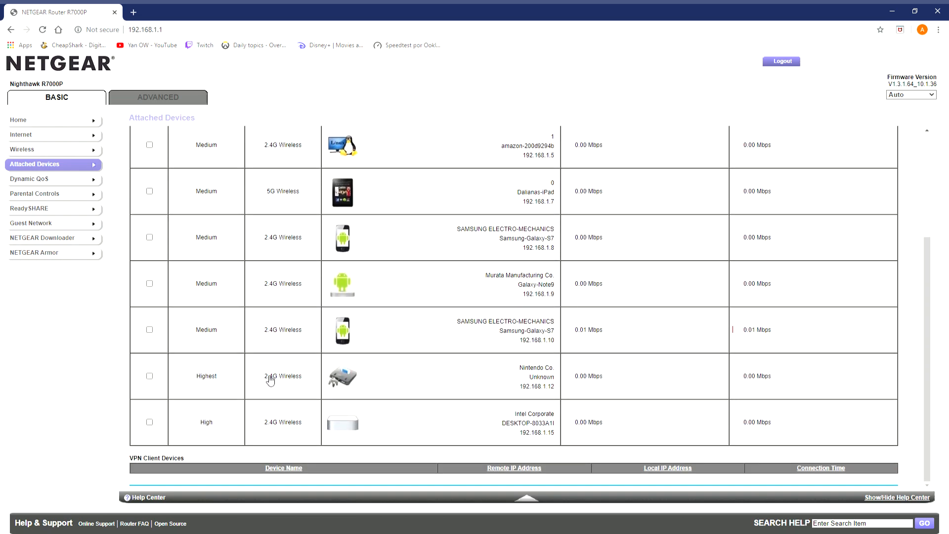
{"action": "mouse_move", "coordinate": [249, 382]}
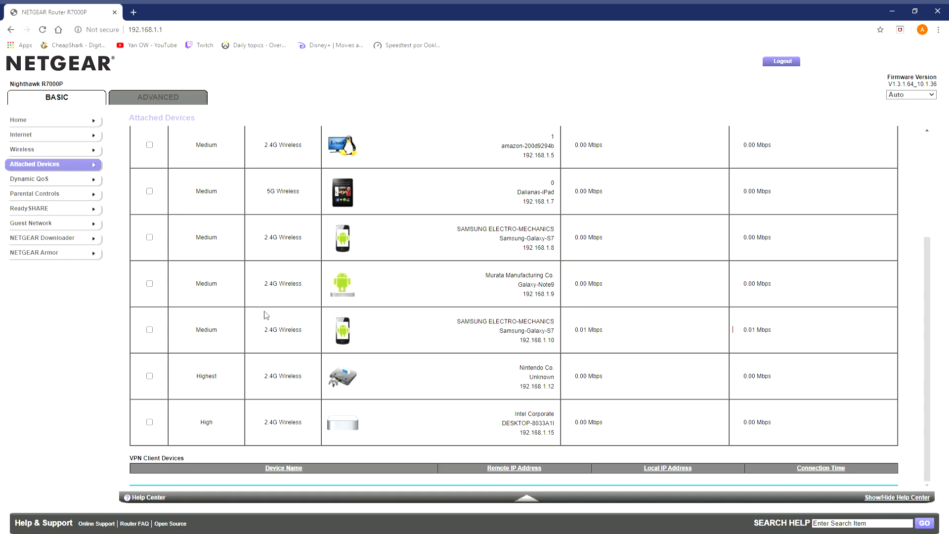
{"action": "mouse_move", "coordinate": [311, 297]}
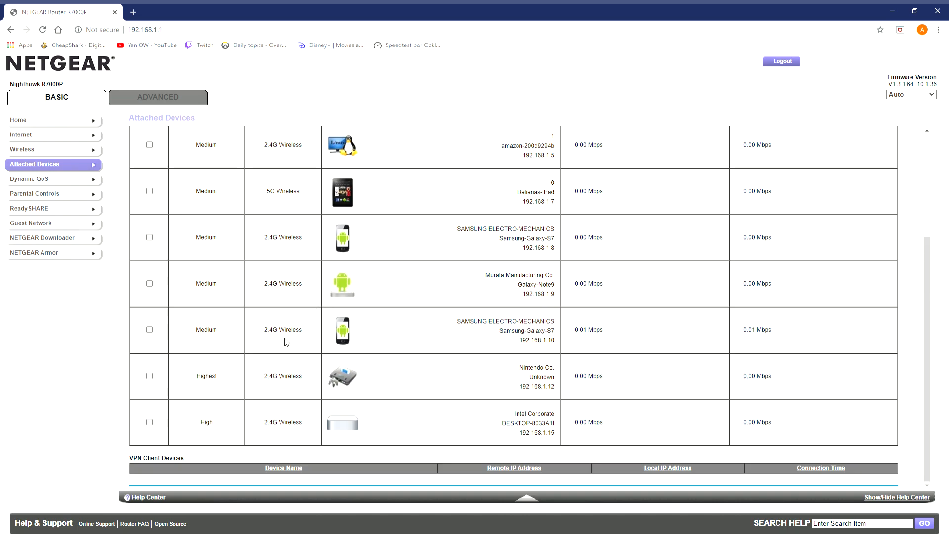
{"action": "mouse_move", "coordinate": [316, 454]}
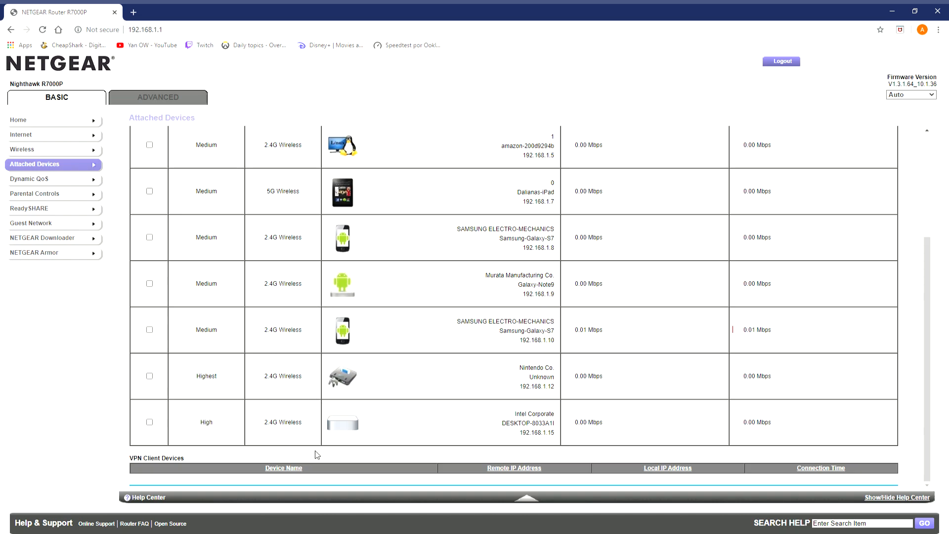
{"action": "mouse_move", "coordinate": [309, 415]}
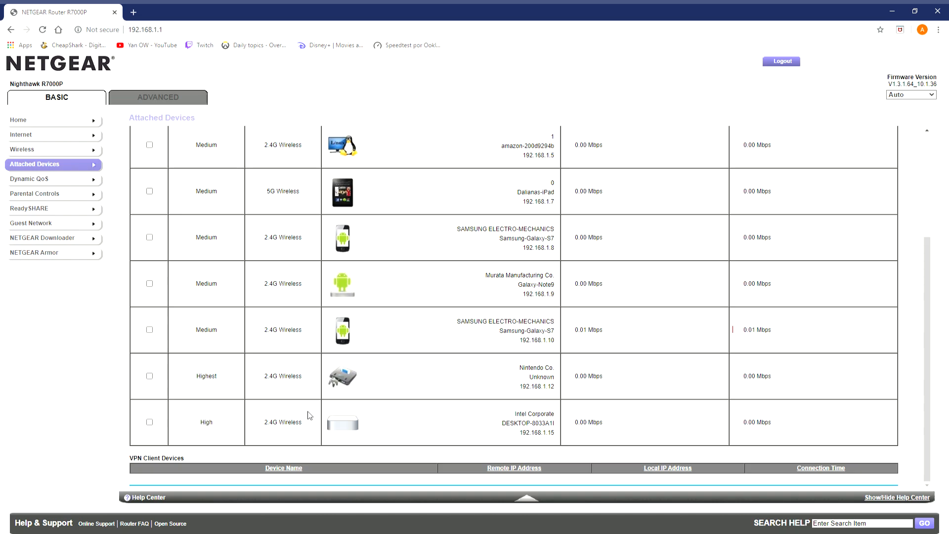
{"action": "mouse_move", "coordinate": [217, 425]}
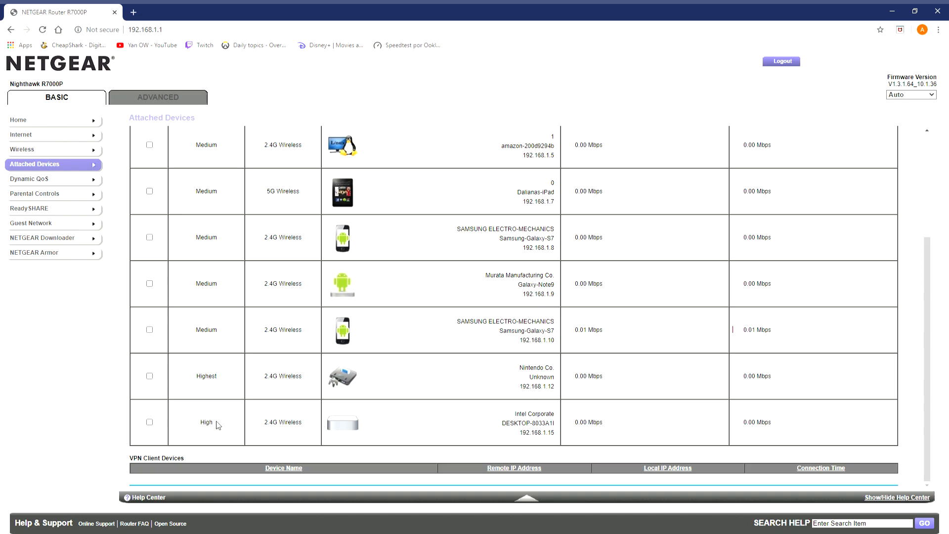
{"action": "mouse_move", "coordinate": [363, 407]}
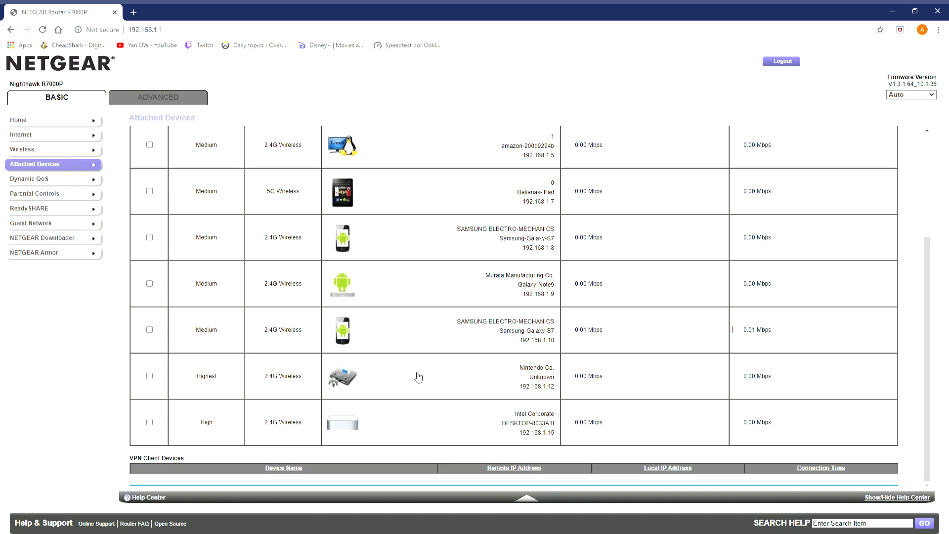
{"action": "mouse_move", "coordinate": [228, 386]}
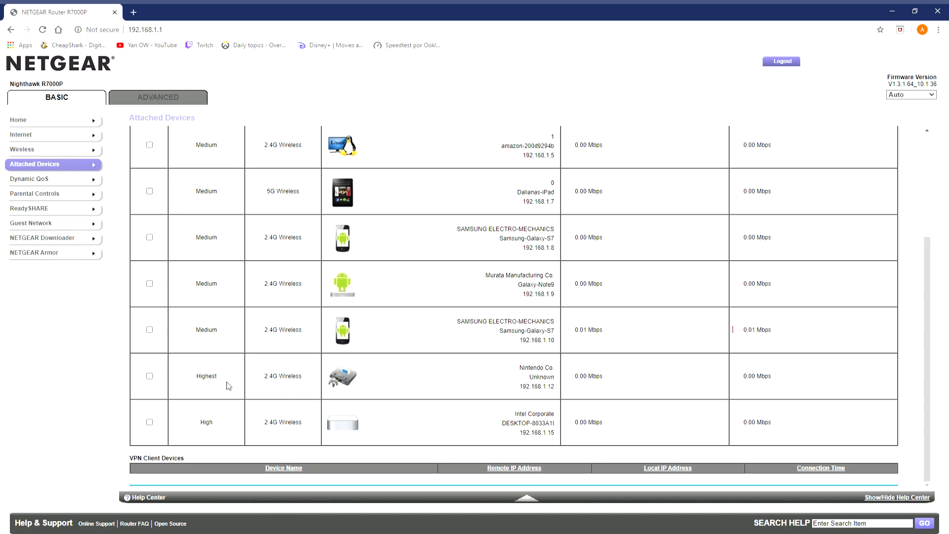
{"action": "mouse_move", "coordinate": [277, 403]}
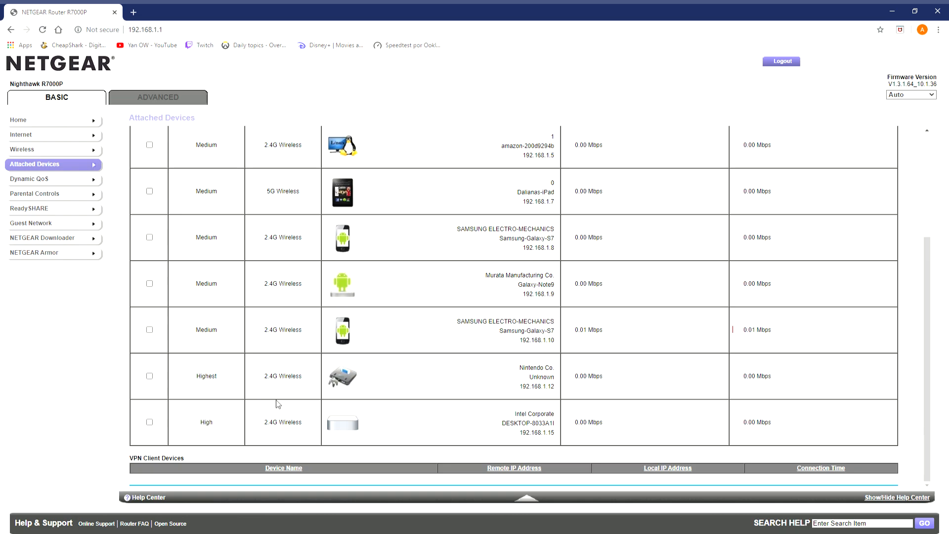
{"action": "mouse_move", "coordinate": [276, 403]}
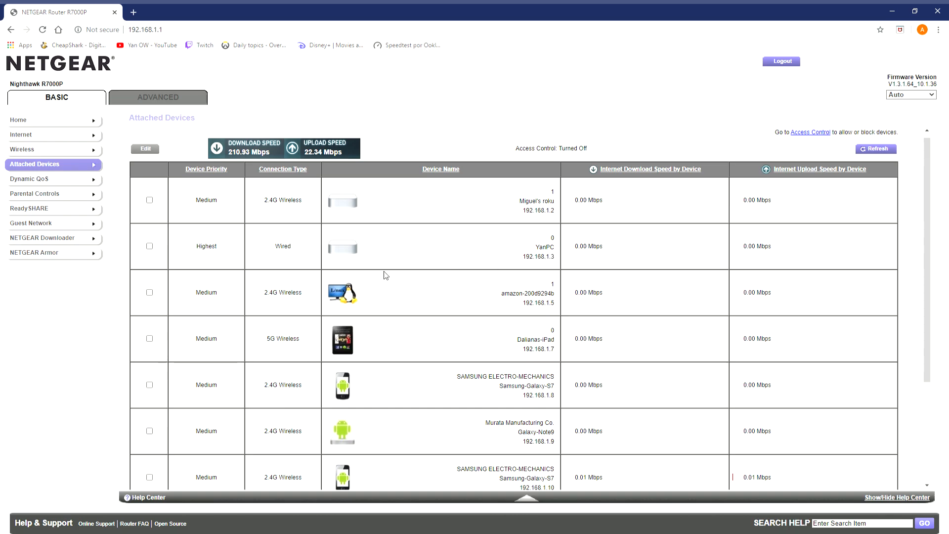
{"action": "mouse_move", "coordinate": [282, 256]}
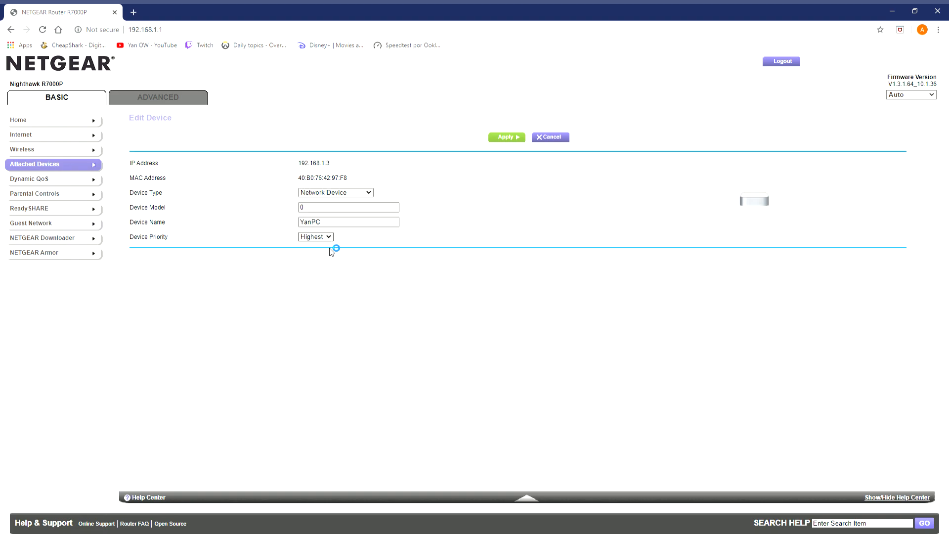
{"action": "mouse_move", "coordinate": [185, 108]}
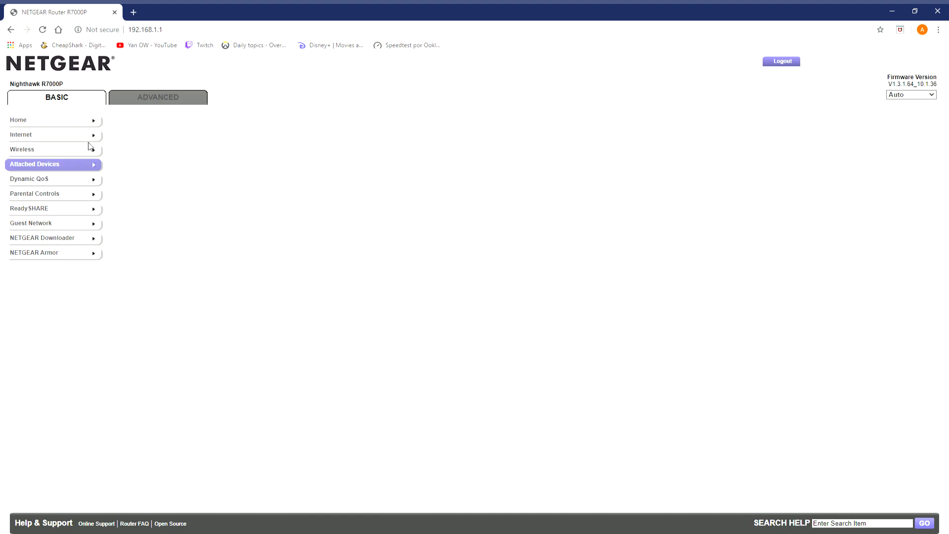
{"action": "left_click", "coordinate": [34, 164]}
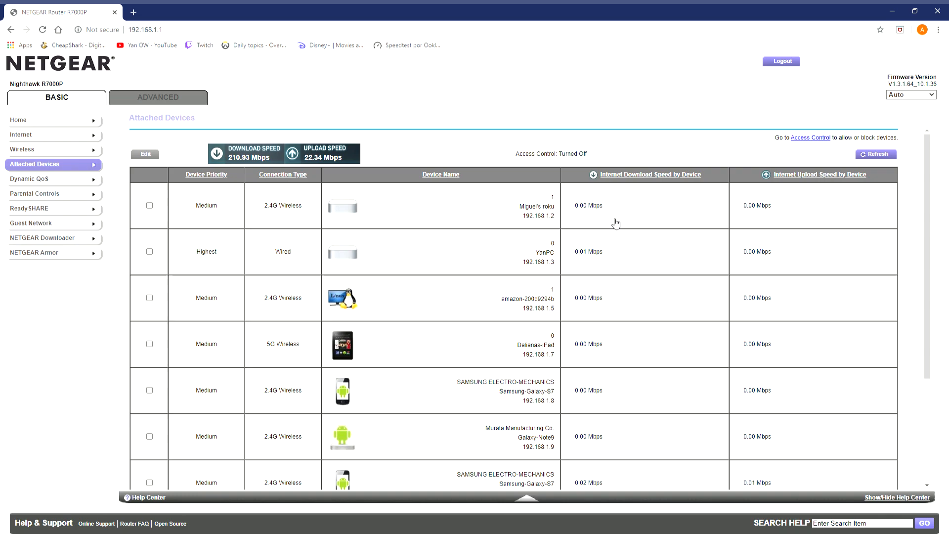
{"action": "scroll", "scroll_direction": "down", "scroll_amount": 3}
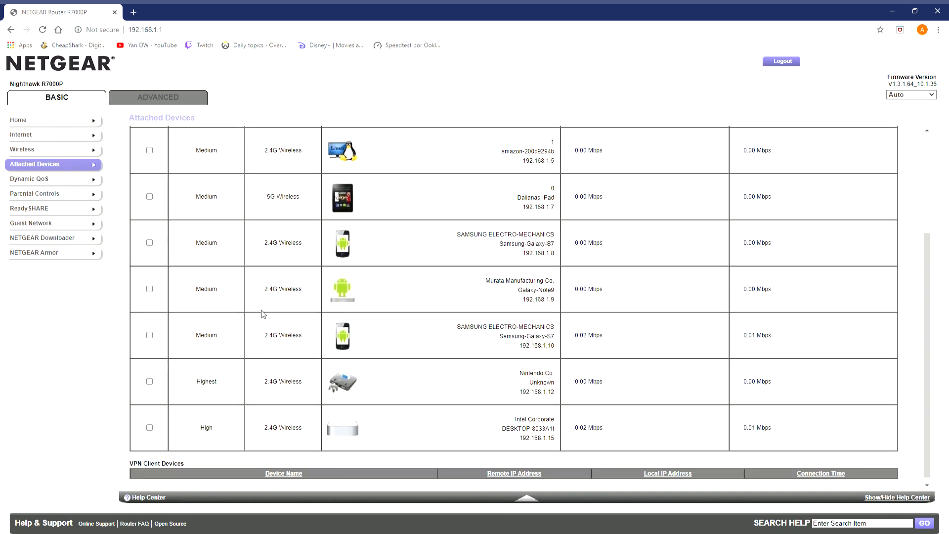
{"action": "mouse_move", "coordinate": [339, 231]}
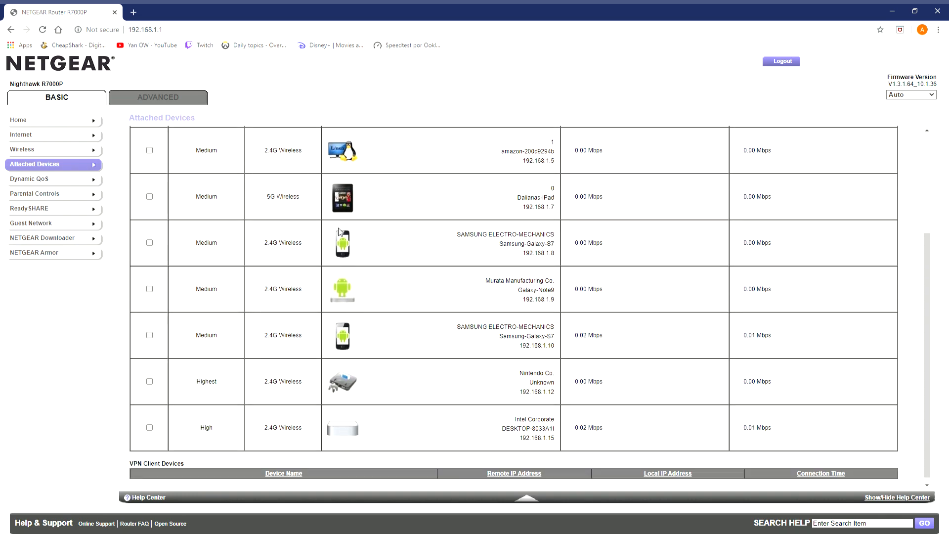
{"action": "mouse_move", "coordinate": [357, 303]}
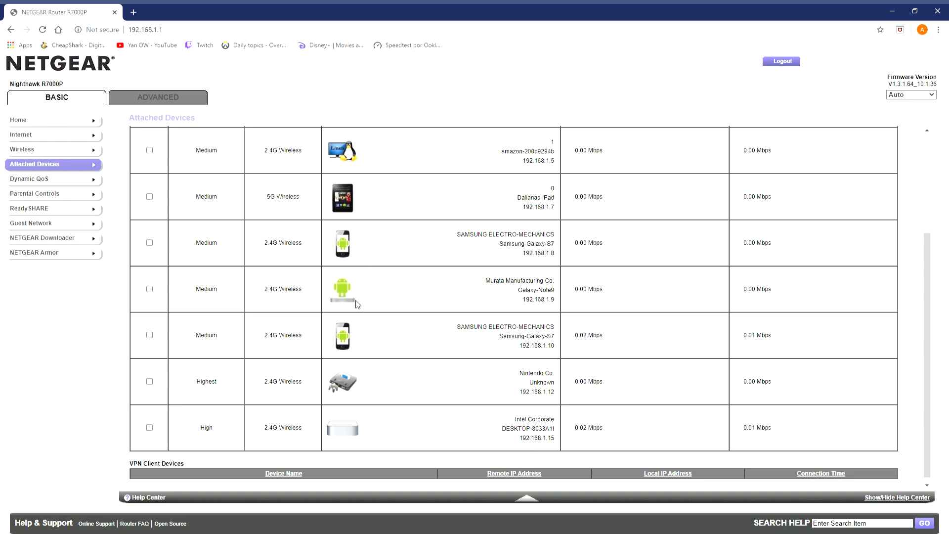
{"action": "mouse_move", "coordinate": [347, 311]}
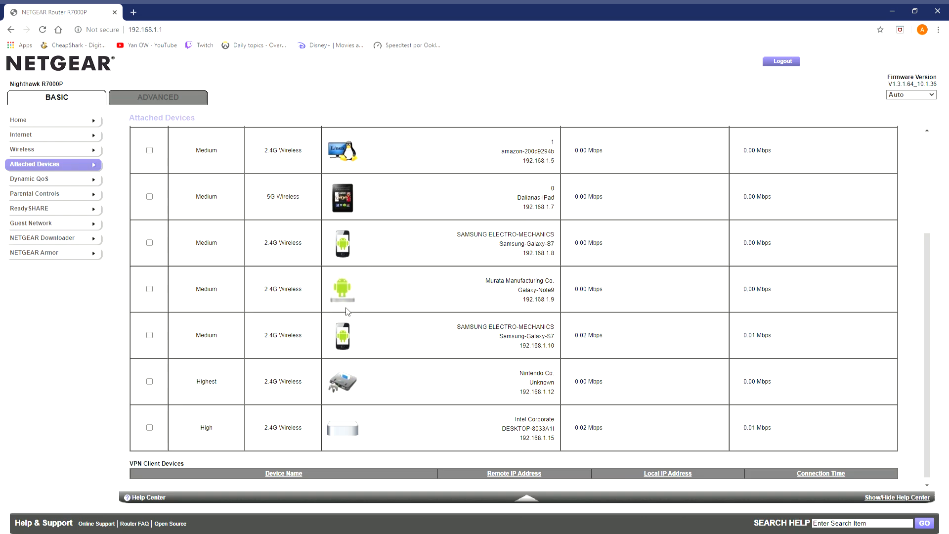
{"action": "mouse_move", "coordinate": [387, 297]}
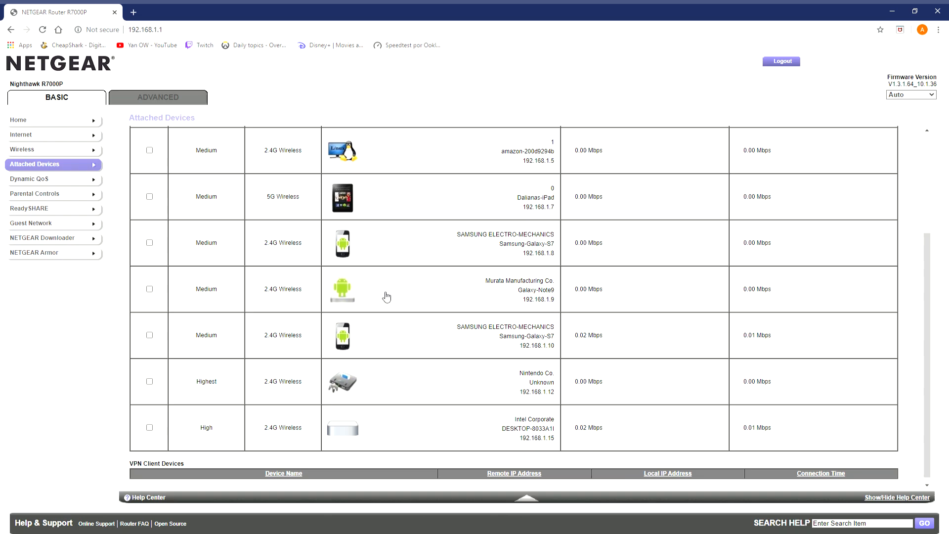
{"action": "mouse_move", "coordinate": [501, 310]}
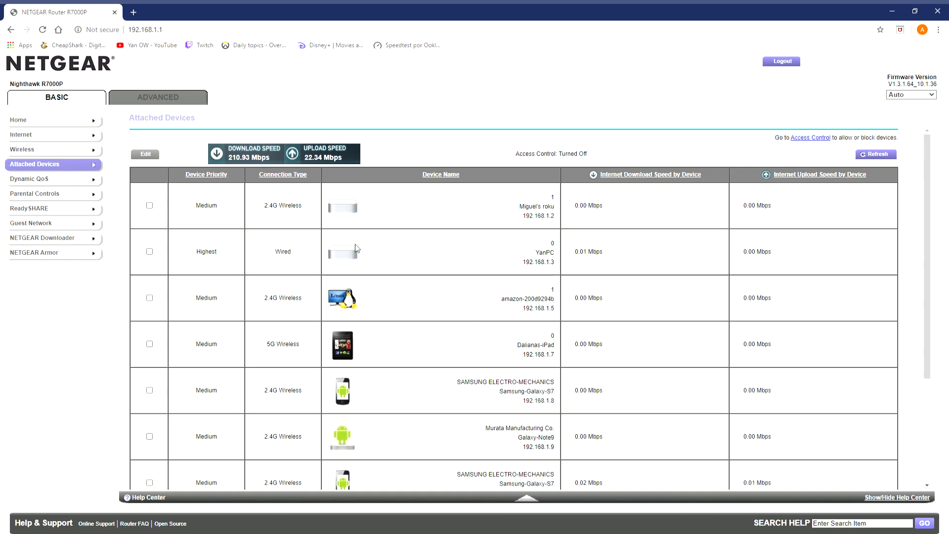
{"action": "mouse_move", "coordinate": [344, 247]}
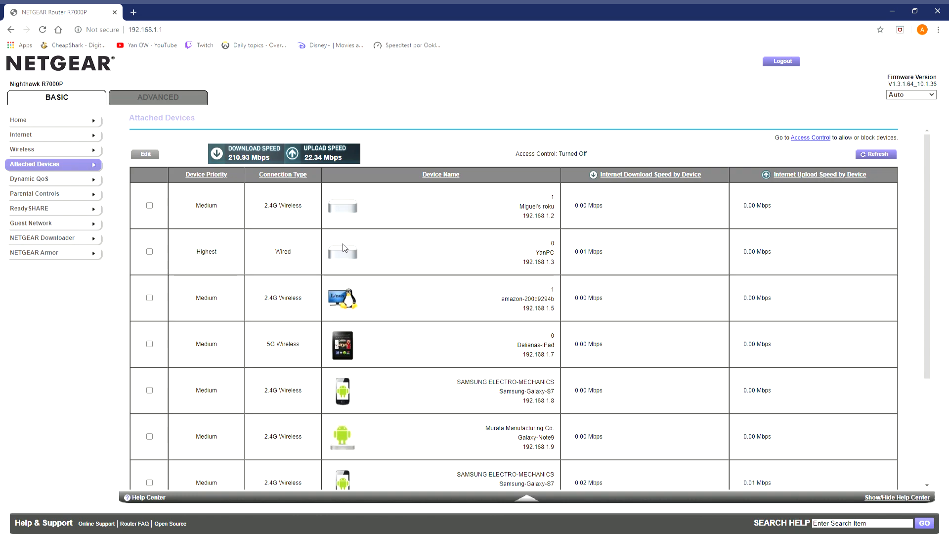
{"action": "mouse_move", "coordinate": [414, 234]}
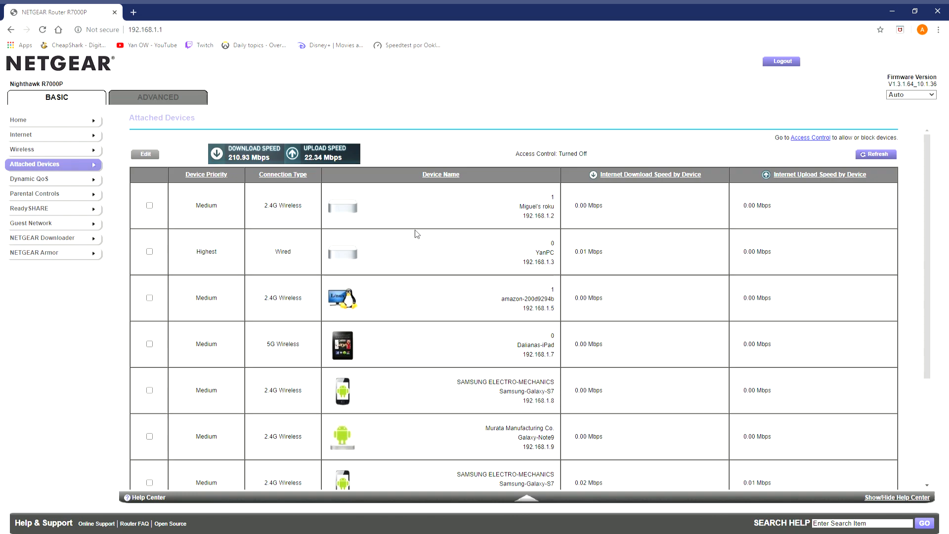
{"action": "mouse_move", "coordinate": [421, 182]}
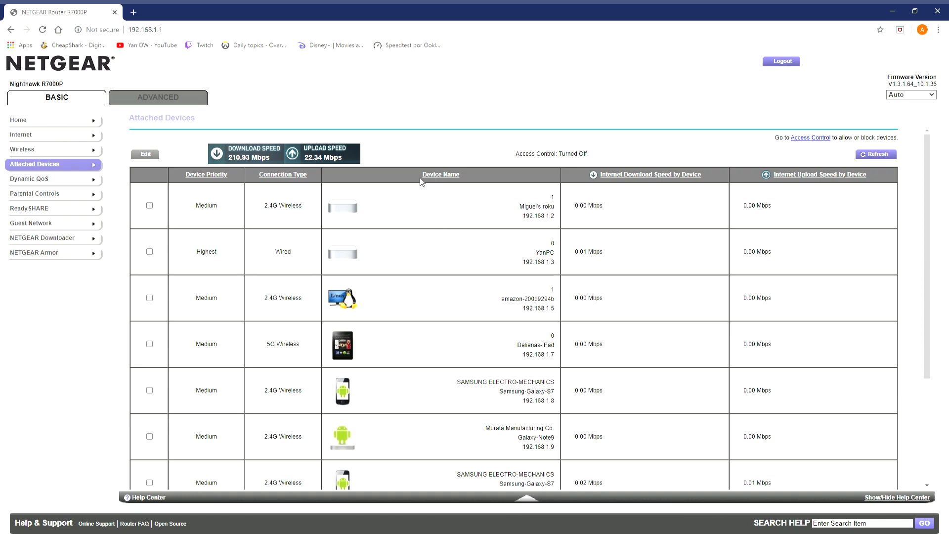